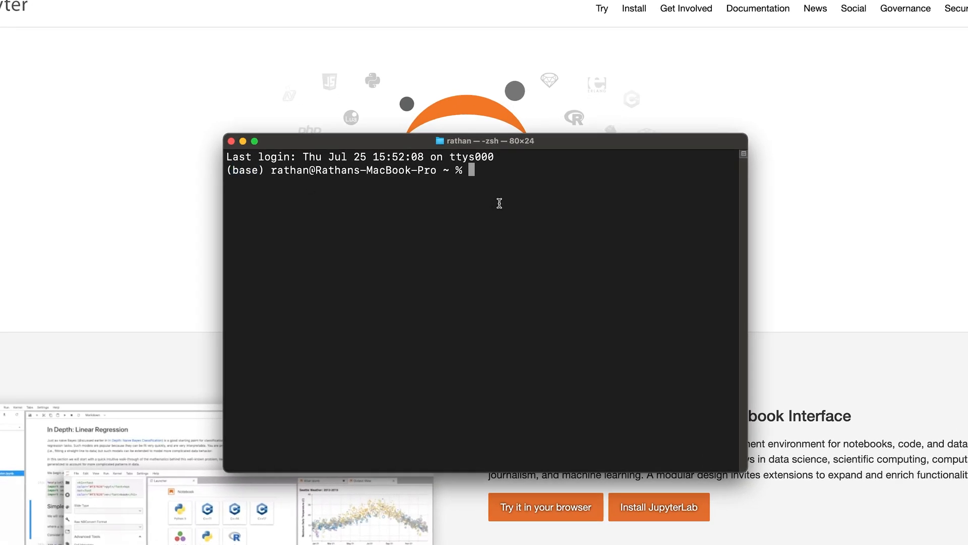
# Step: Deactivate the base environment and list conda environments, showing base and env1
pyautogui.write('conda deactivate')
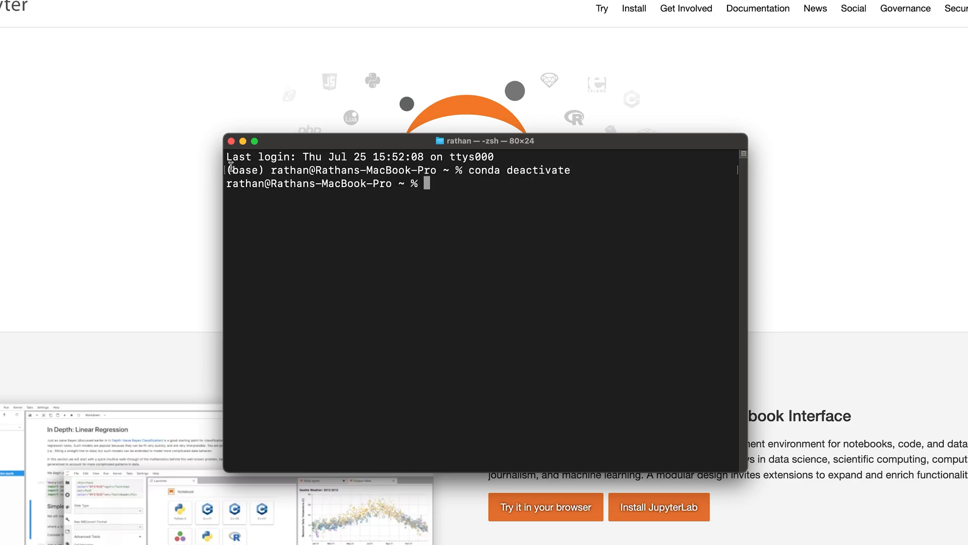
pyautogui.moveTo(478, 197)
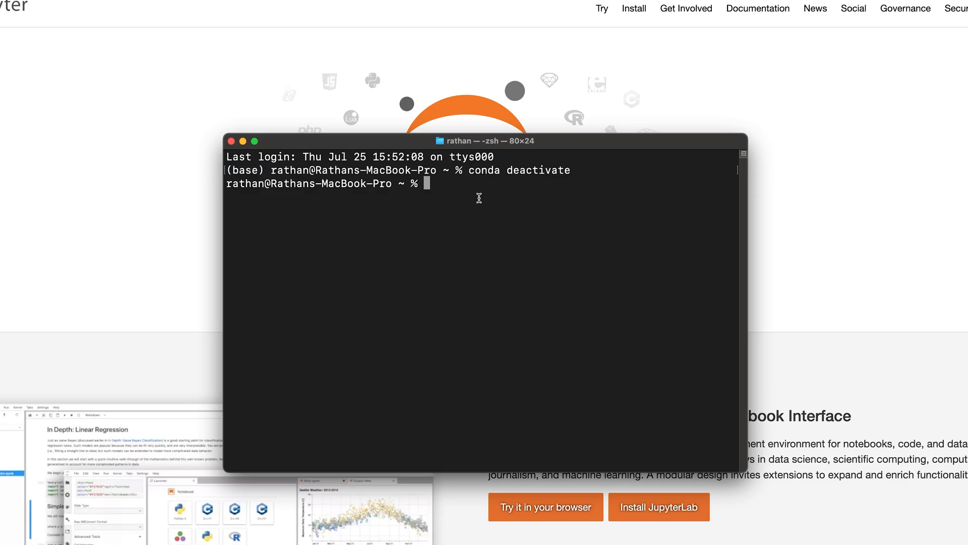
pyautogui.write('conda env list')
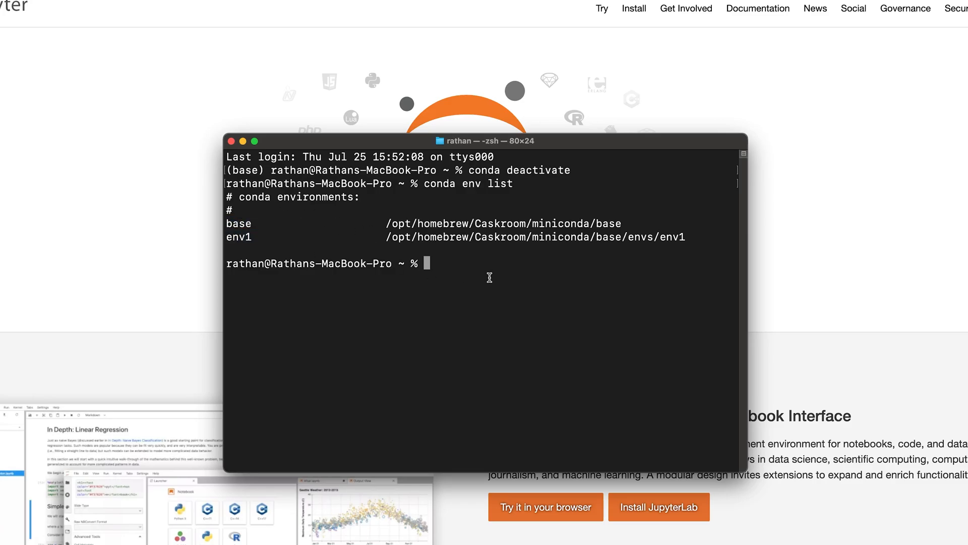
# Step: Create a conda environment named stockenv, answering y at the Proceed prompt
pyautogui.write('c')
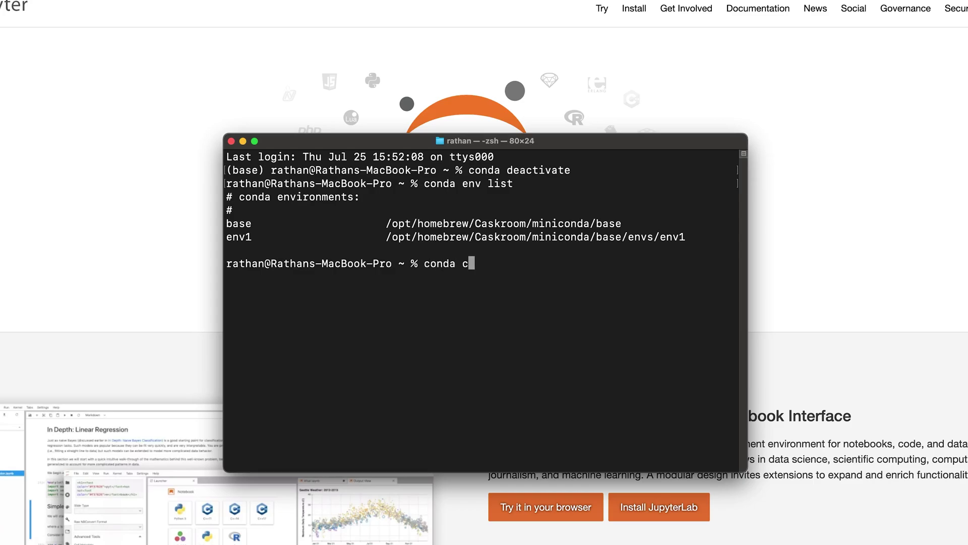
pyautogui.write('reate --')
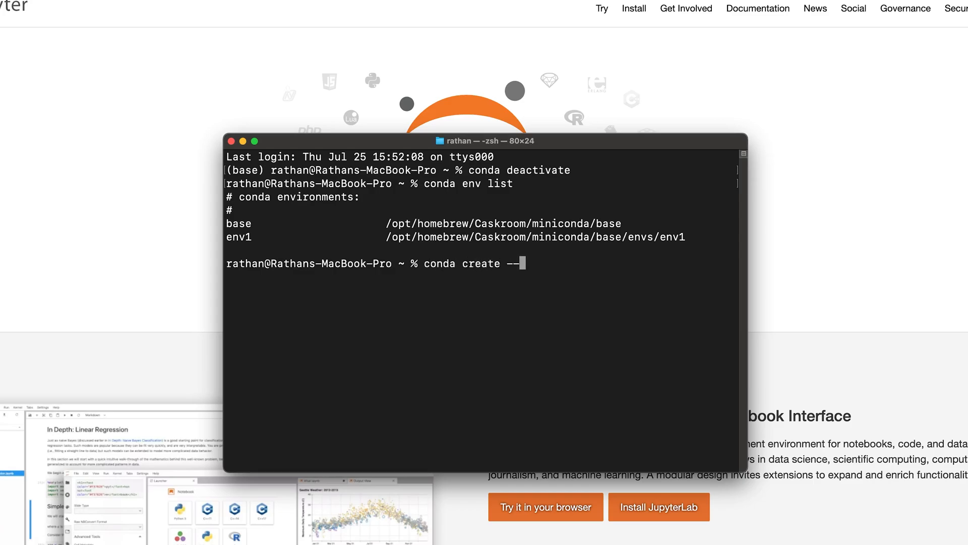
pyautogui.write('name')
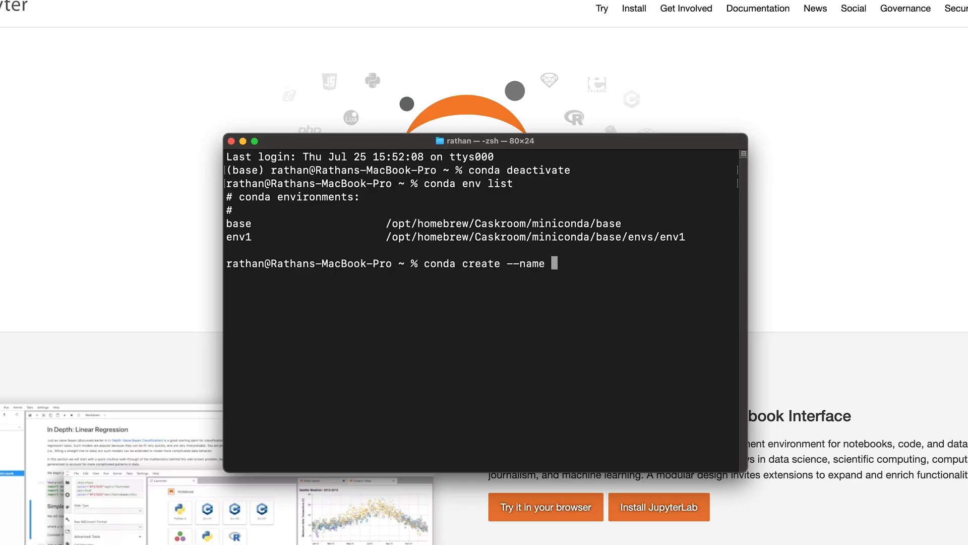
pyautogui.write('stockenv')
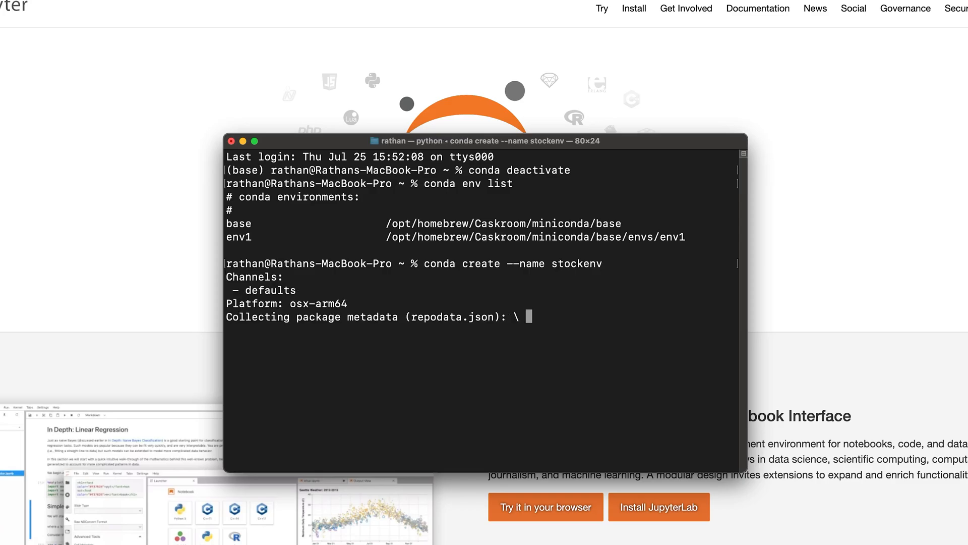
pyautogui.write('y]/n)? y')
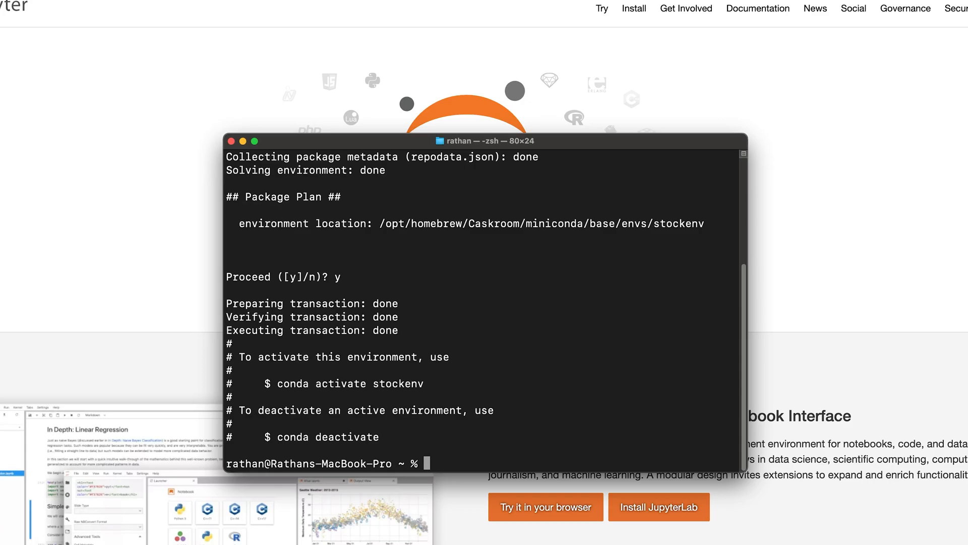
pyautogui.moveTo(311, 393)
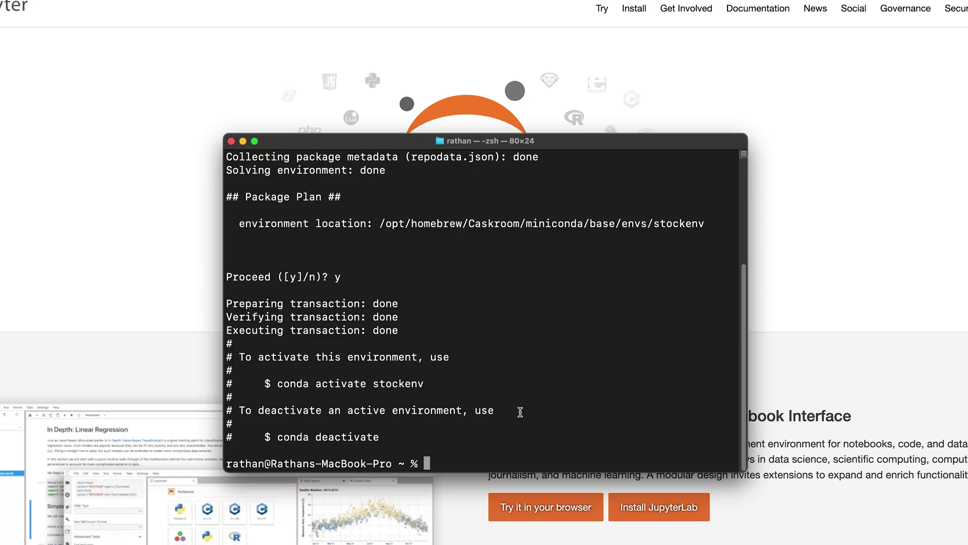
# Step: Activate stockenv so the shell prompt starts with (stockenv)
pyautogui.write('conda a')
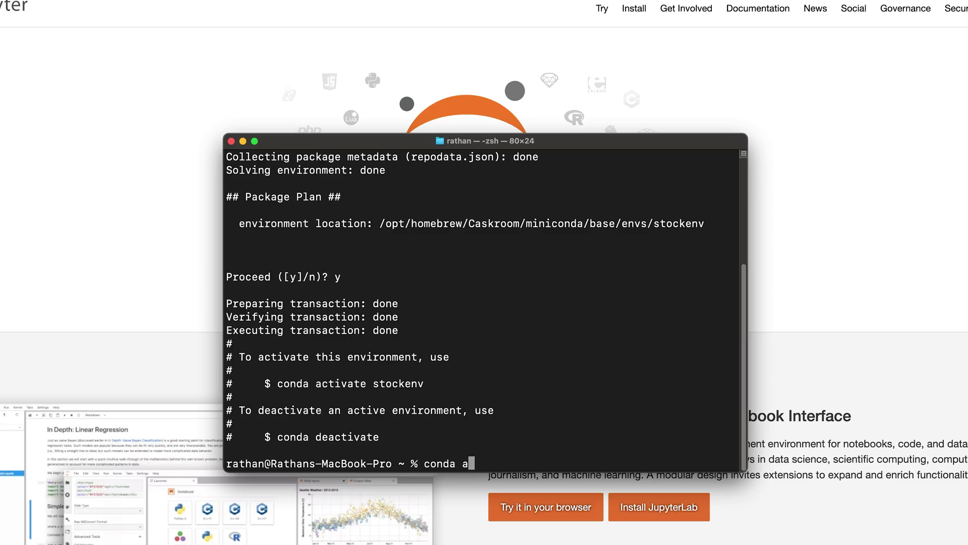
pyautogui.write('ctivate st')
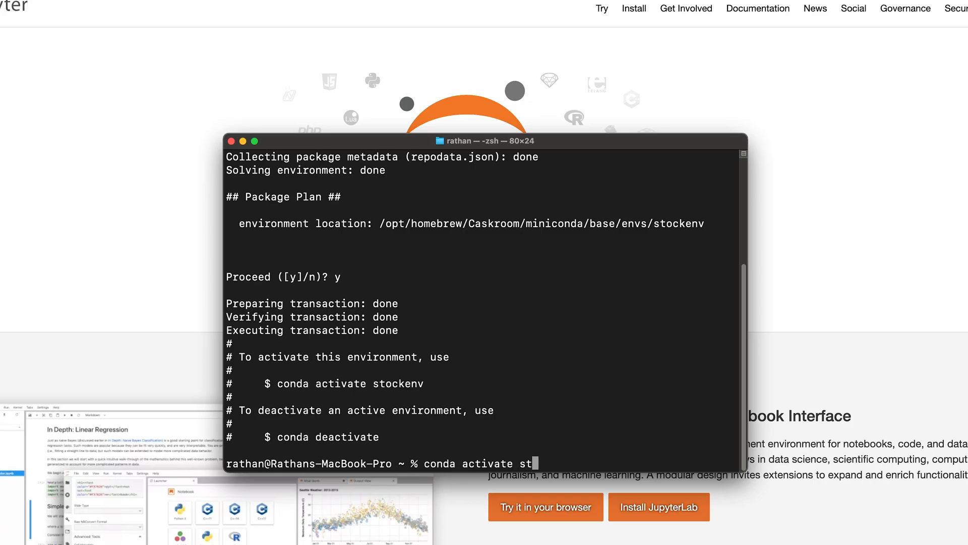
pyautogui.write('ockenv')
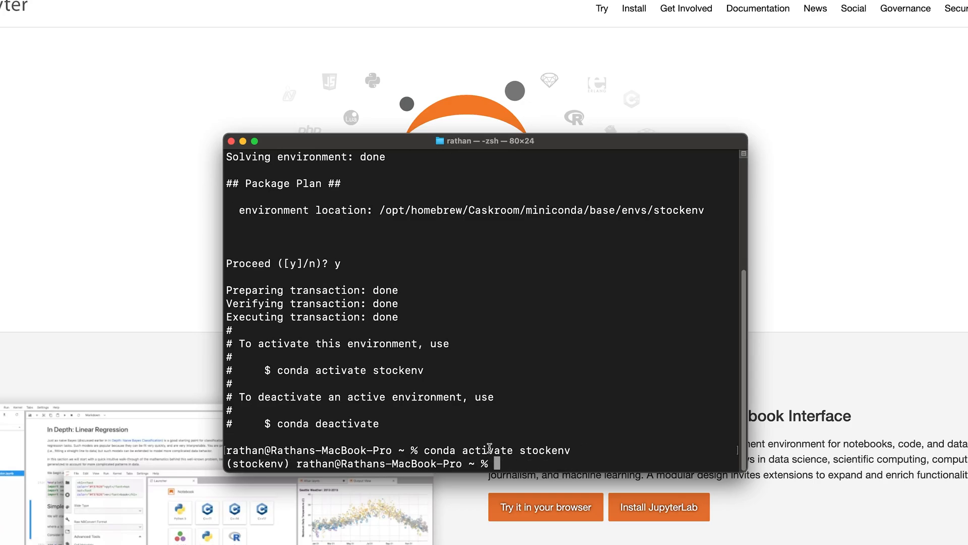
pyautogui.doubleClick(440, 449)
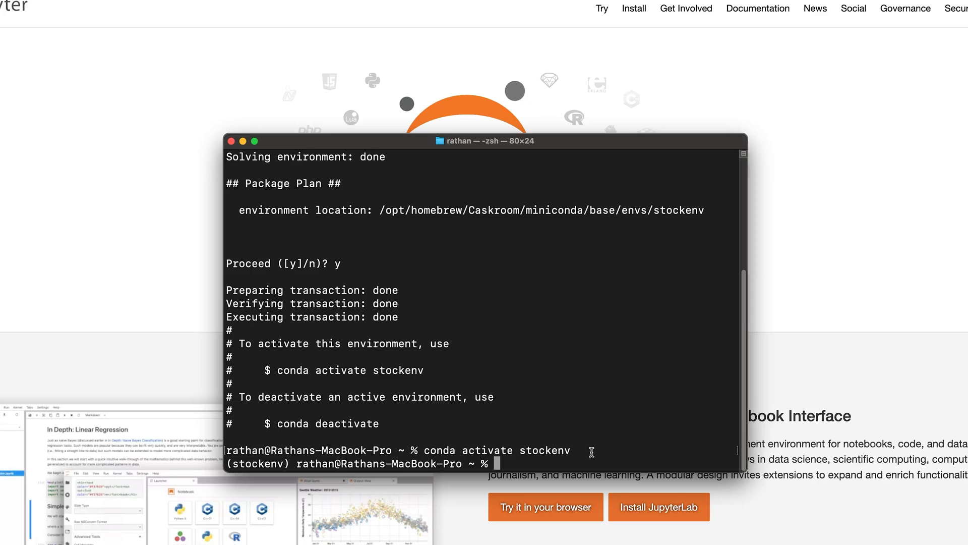
pyautogui.doubleClick(256, 464)
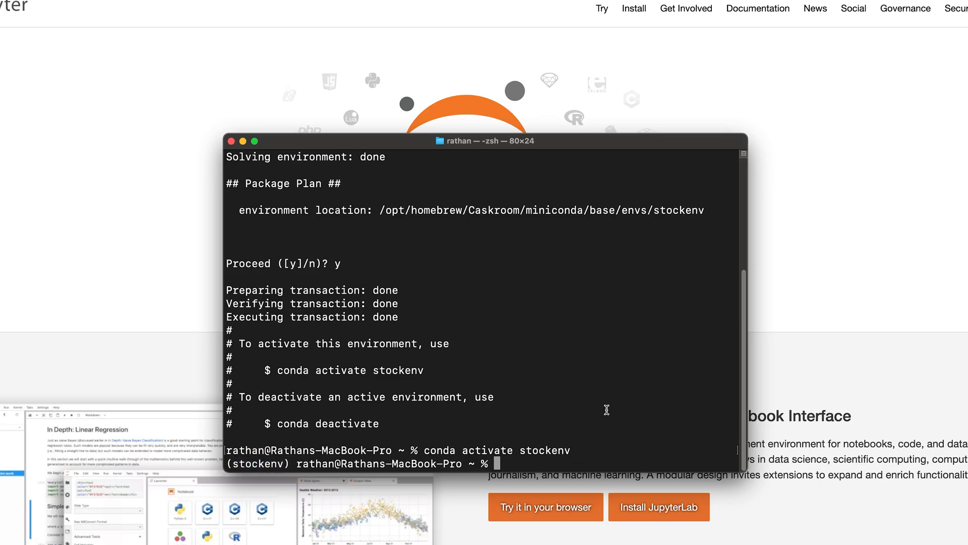
pyautogui.moveTo(579, 375)
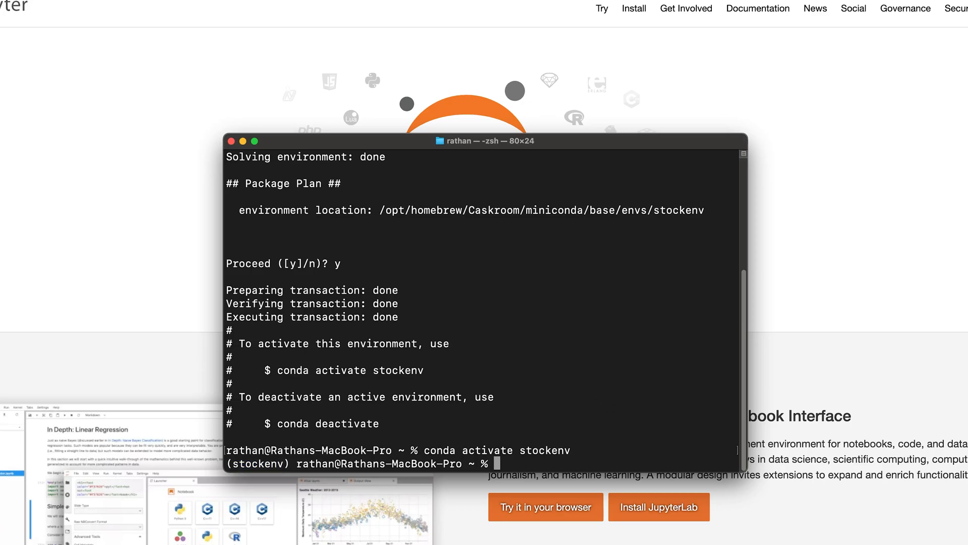
# Step: Install jupyter into stockenv with conda, confirming the package plan with y
pyautogui.write('conda')
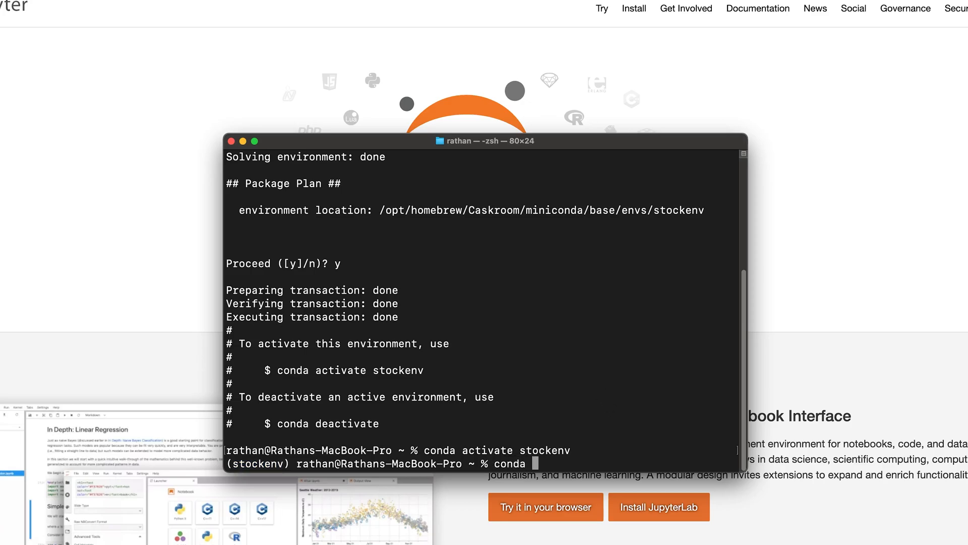
pyautogui.write('install')
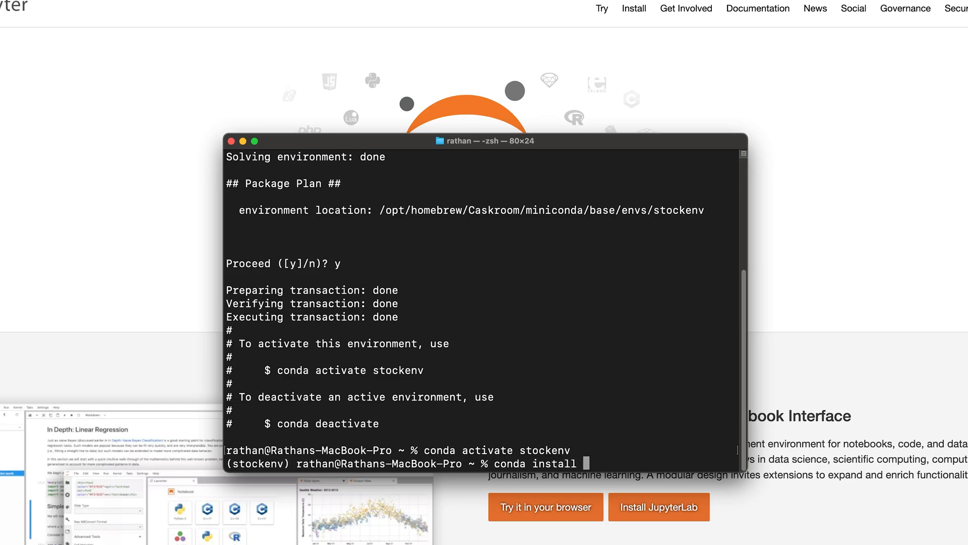
pyautogui.write('jupyter')
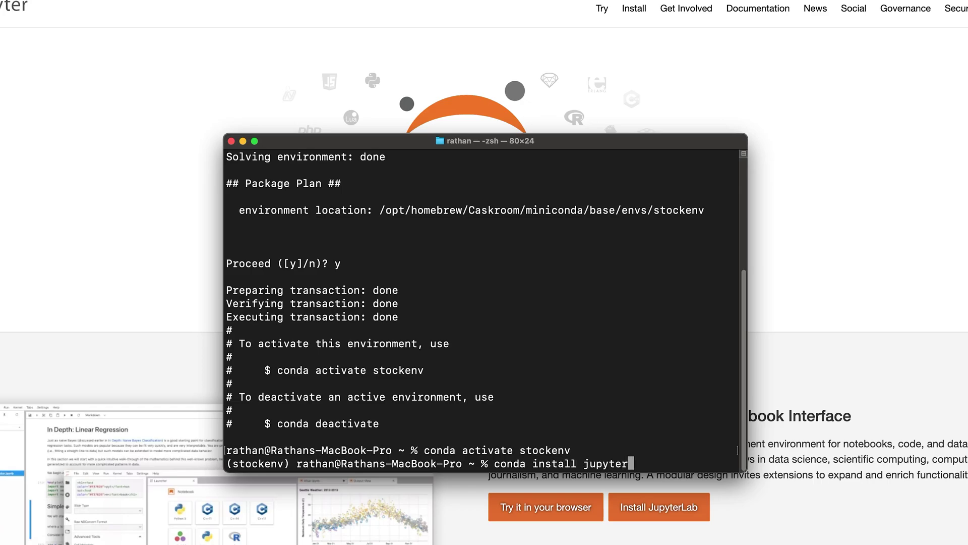
pyautogui.press('Return')
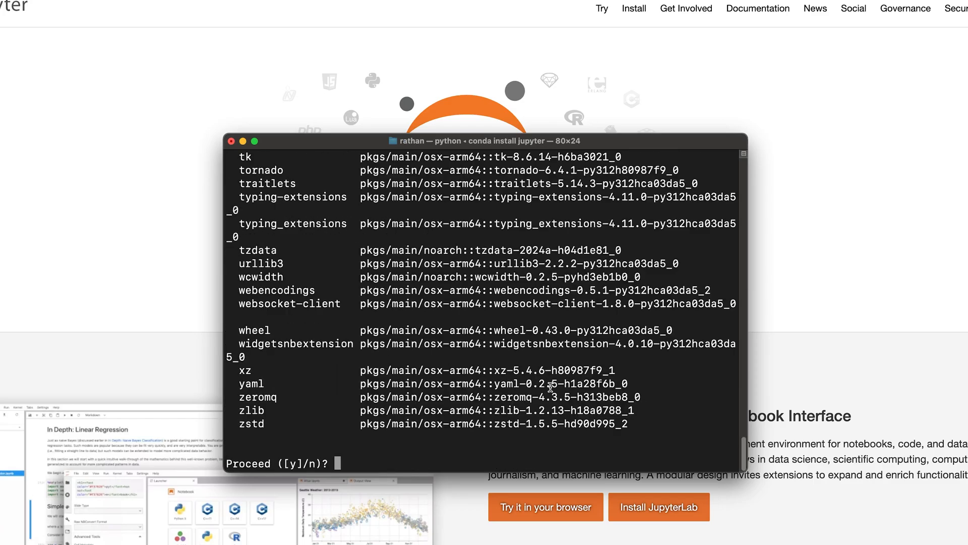
pyautogui.write('y')
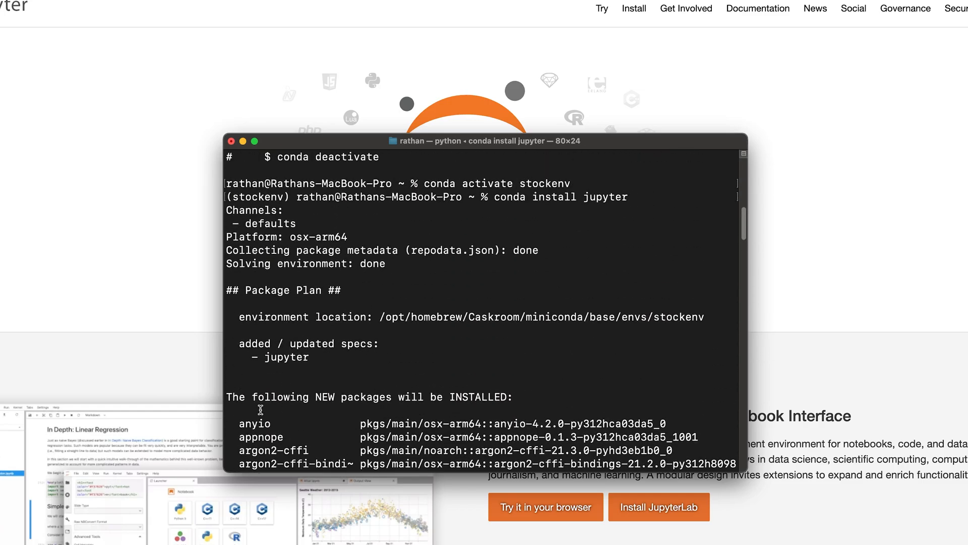
pyautogui.moveTo(250, 397); pyautogui.dragTo(393, 396)
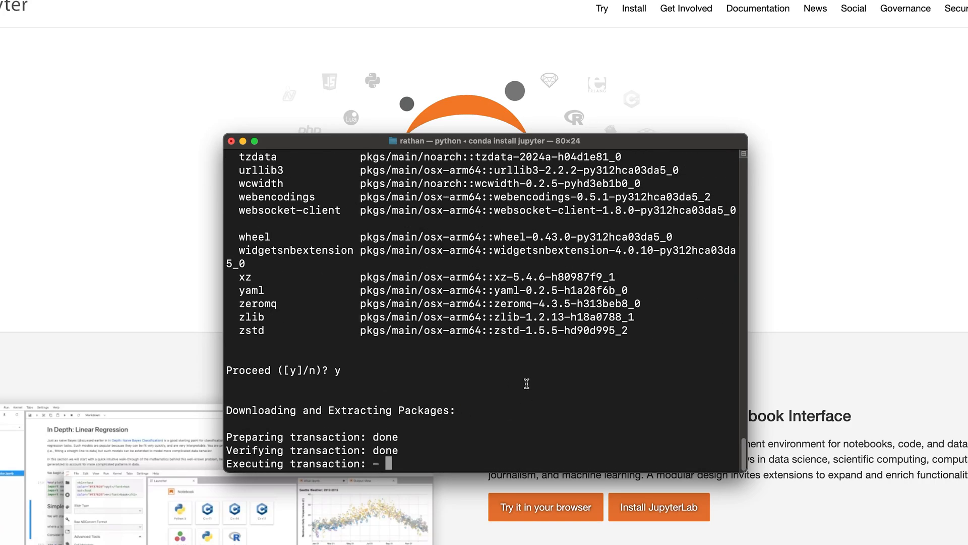
pyautogui.moveTo(323, 436)
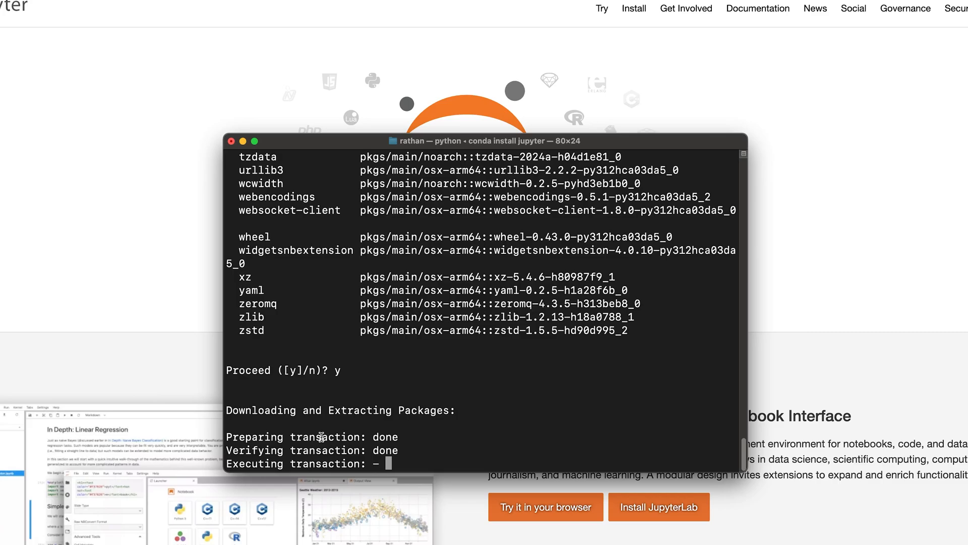
pyautogui.moveTo(416, 450)
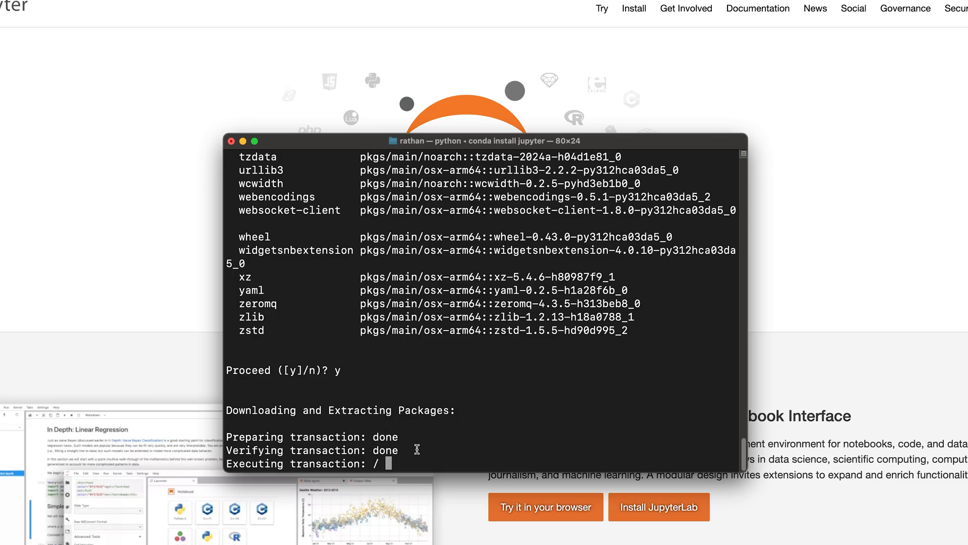
pyautogui.moveTo(519, 450)
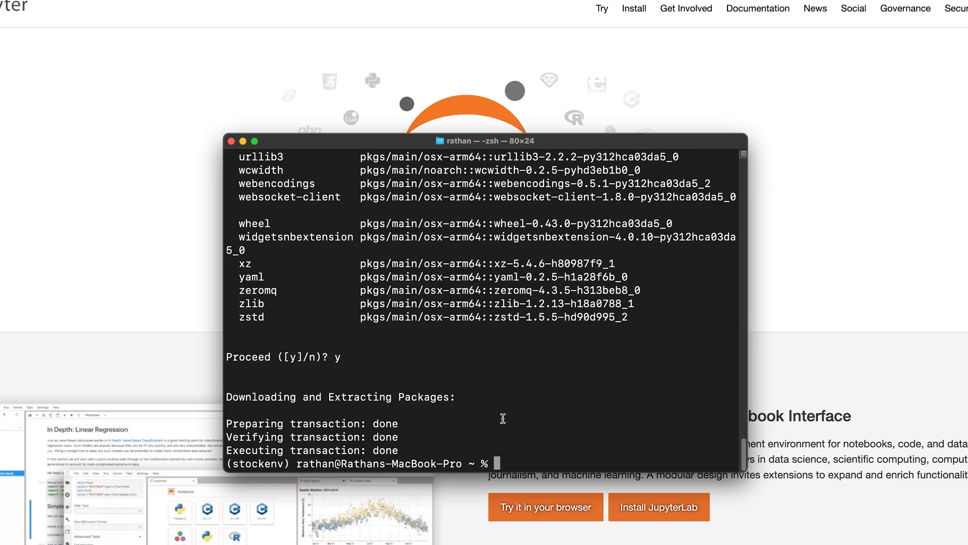
# Step: Check jupyter --version, listing notebook 7.0.8 and jupyterlab 4.0.11
pyautogui.write('j')
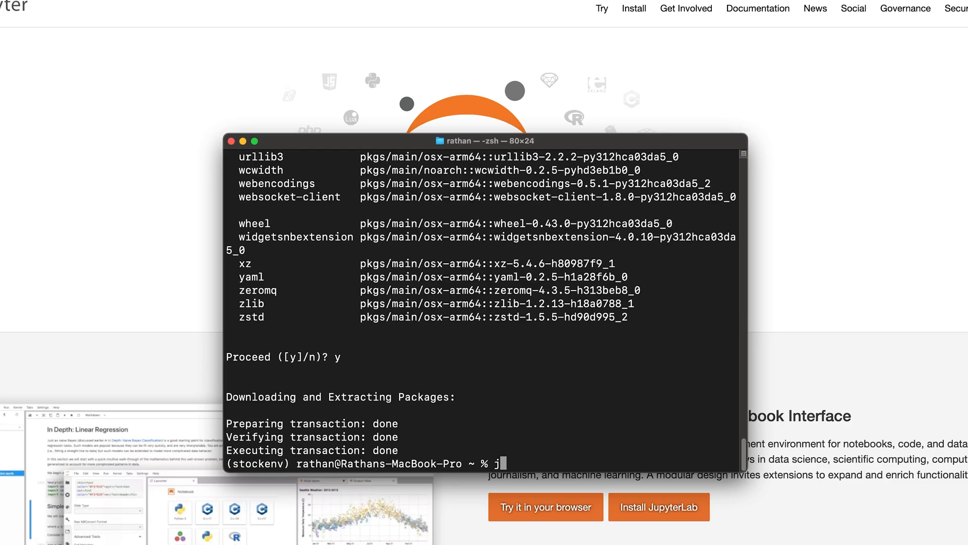
pyautogui.write('upyer --version')
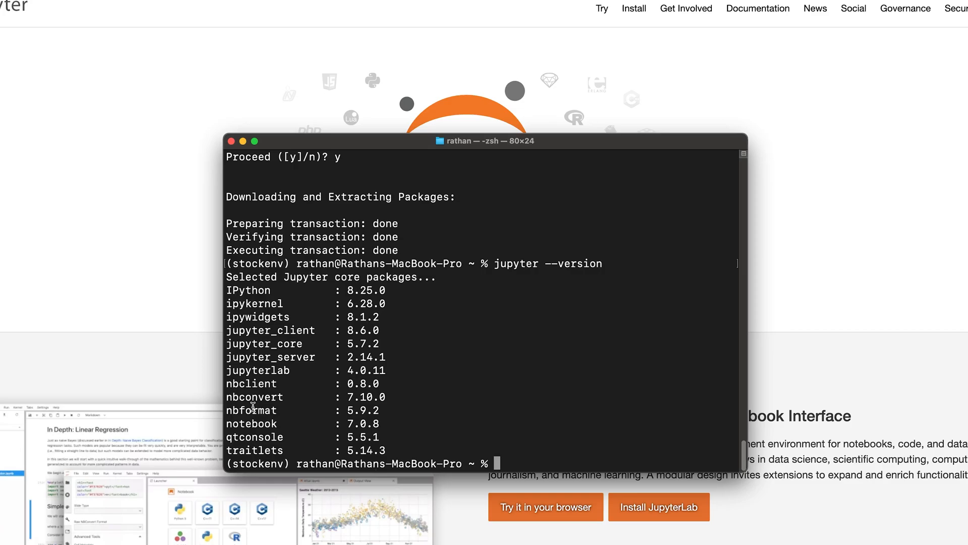
pyautogui.doubleClick(251, 422)
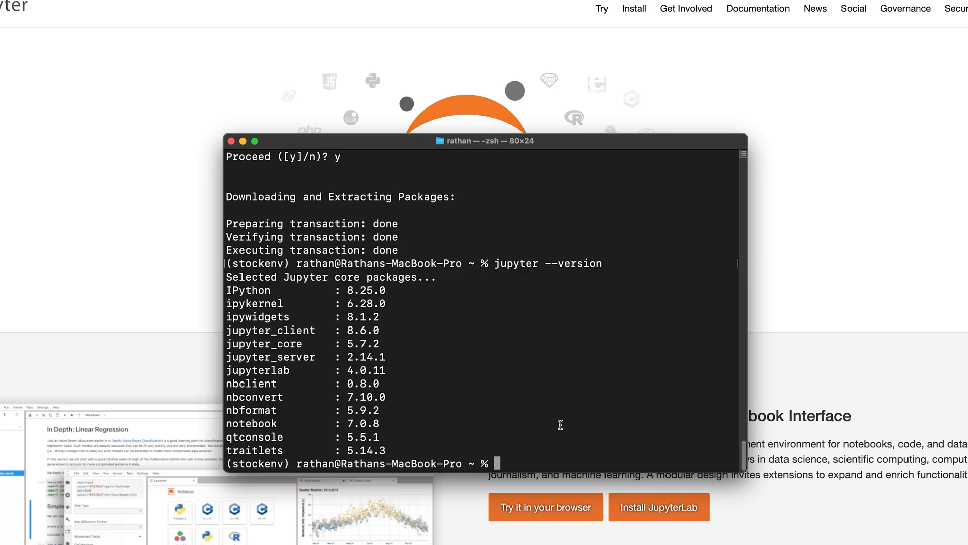
pyautogui.moveTo(534, 389)
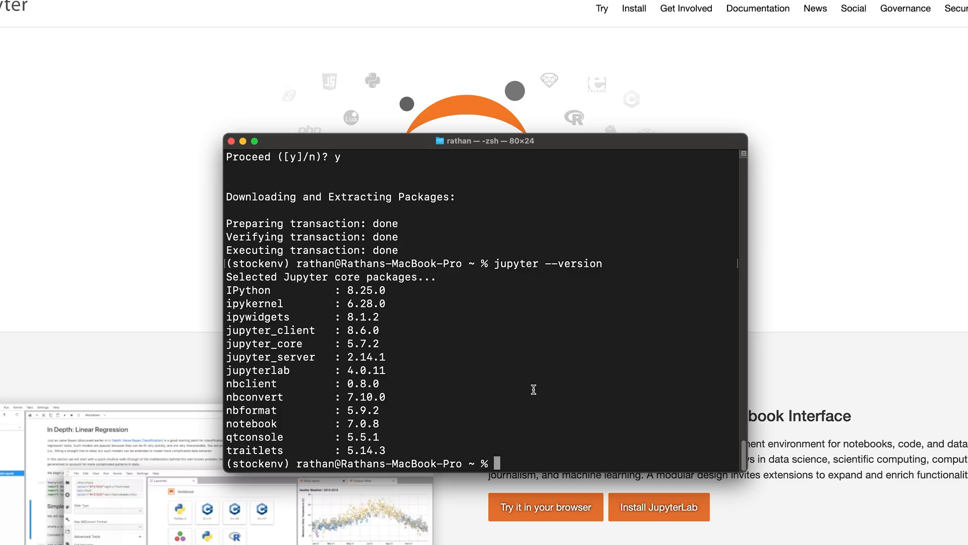
# Step: Show the working directory, move into Desktop and list its contents
pyautogui.write('pwd')
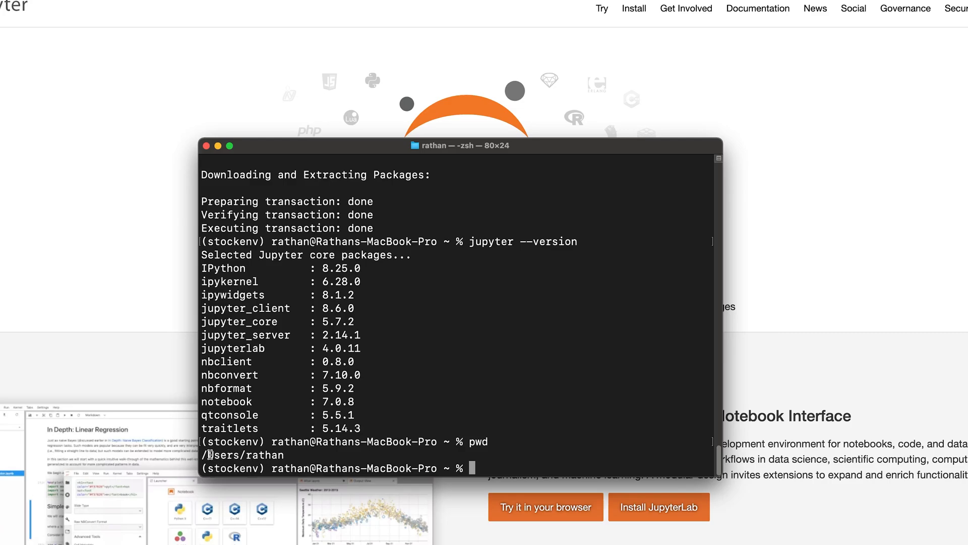
pyautogui.moveTo(537, 396)
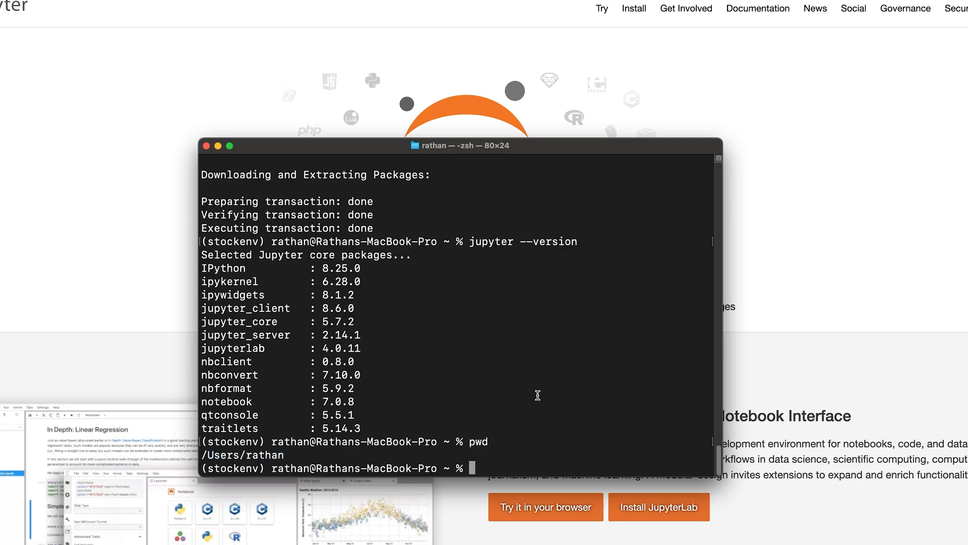
pyautogui.write('cd Des')
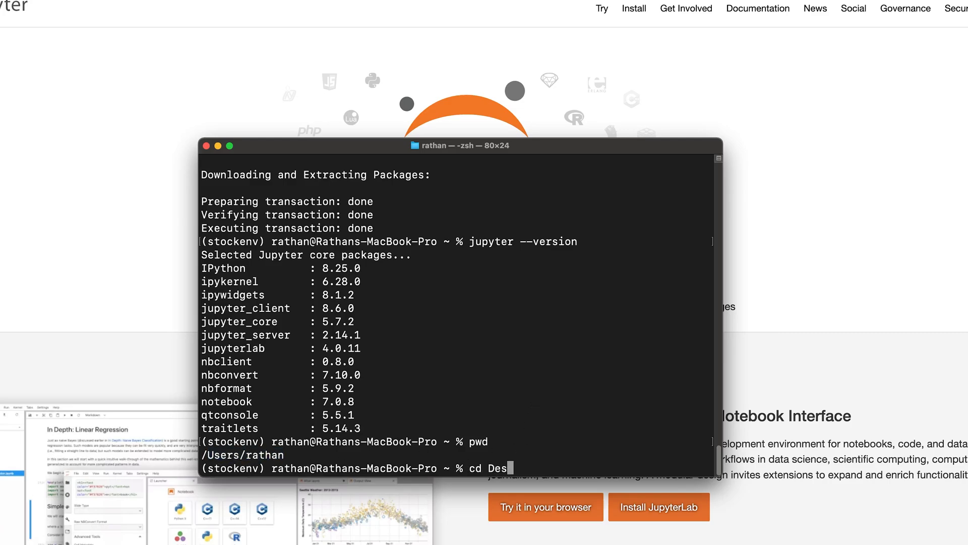
pyautogui.write('ktop')
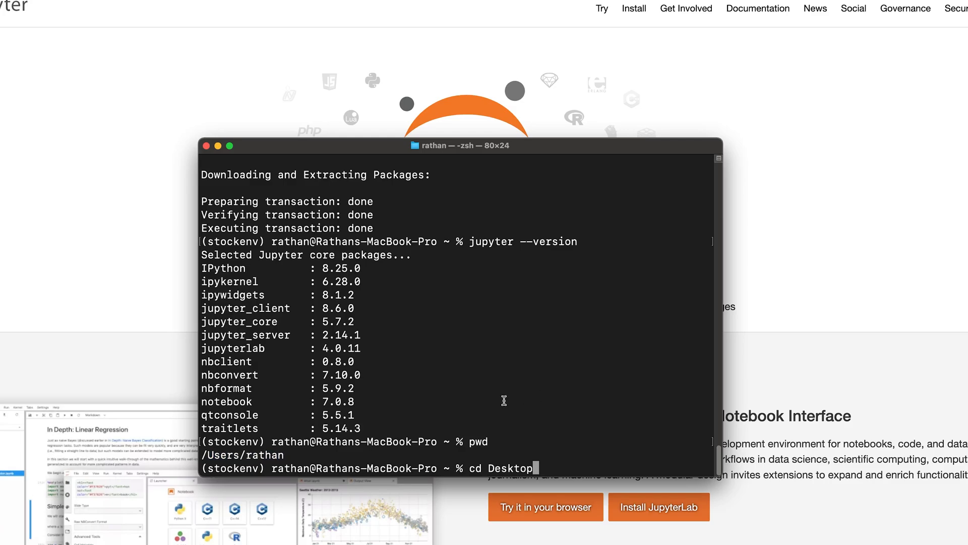
pyautogui.moveTo(497, 400)
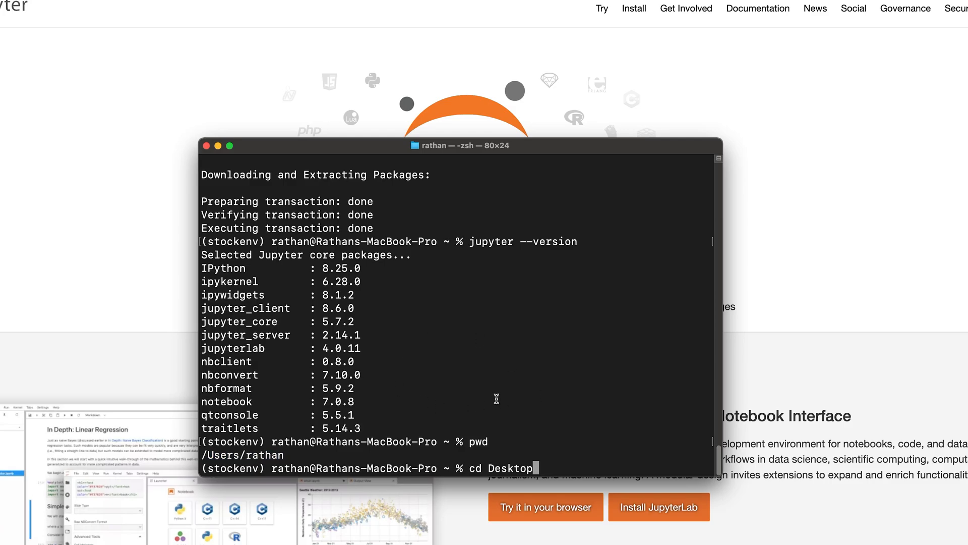
pyautogui.press('Return')
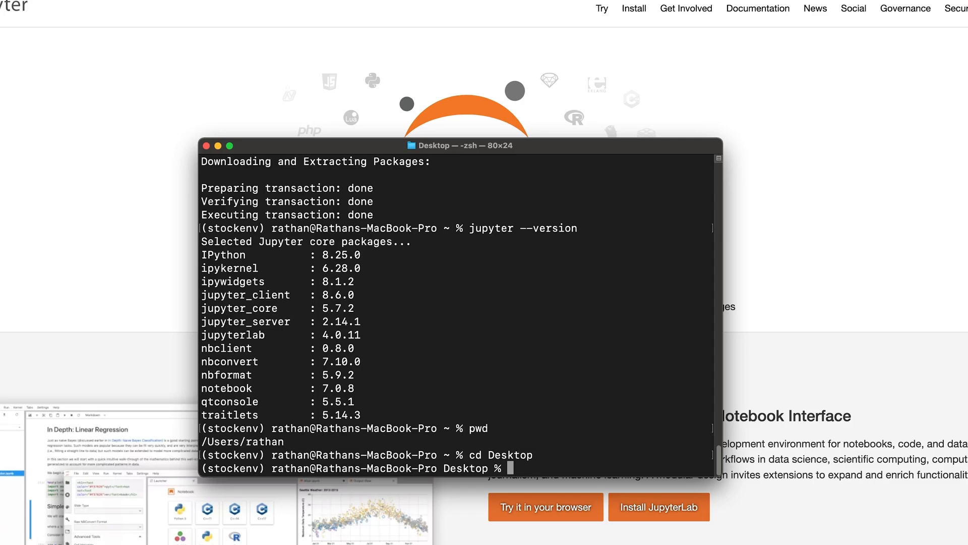
pyautogui.write('ls')
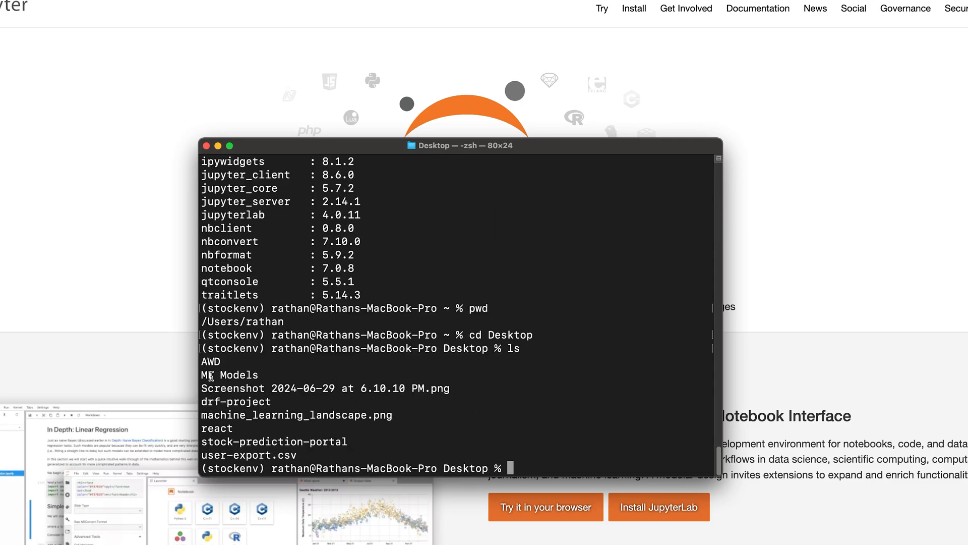
pyautogui.moveTo(204, 444)
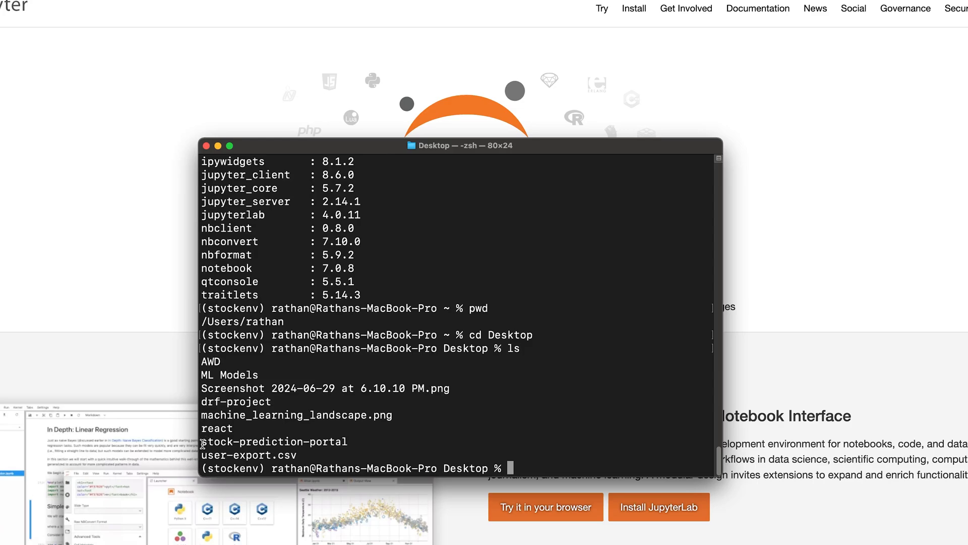
# Step: Change into the stock-prediction-portal folder containing backend-drf, env and frontend-react
pyautogui.doubleClick(275, 442)
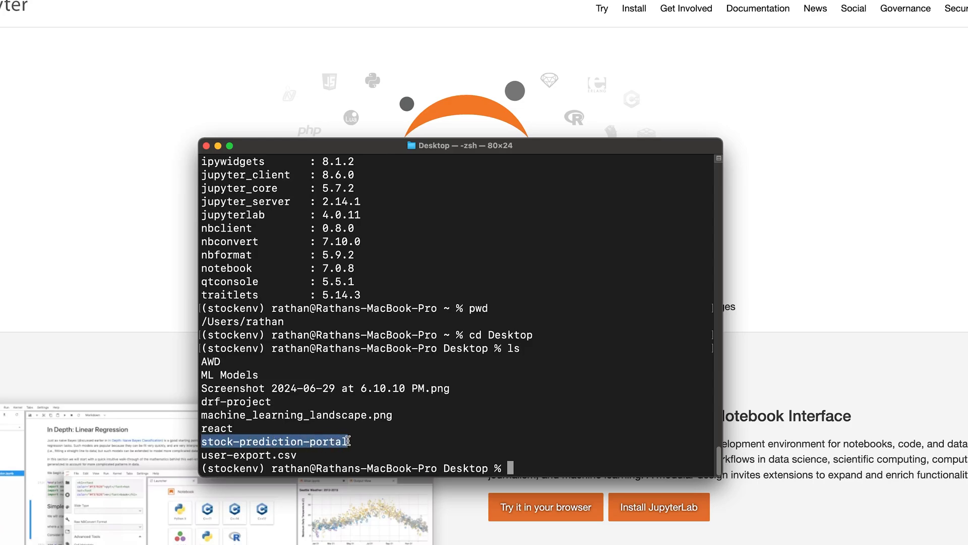
pyautogui.write('cd stock-prediction-portal')
pyautogui.write('ls')
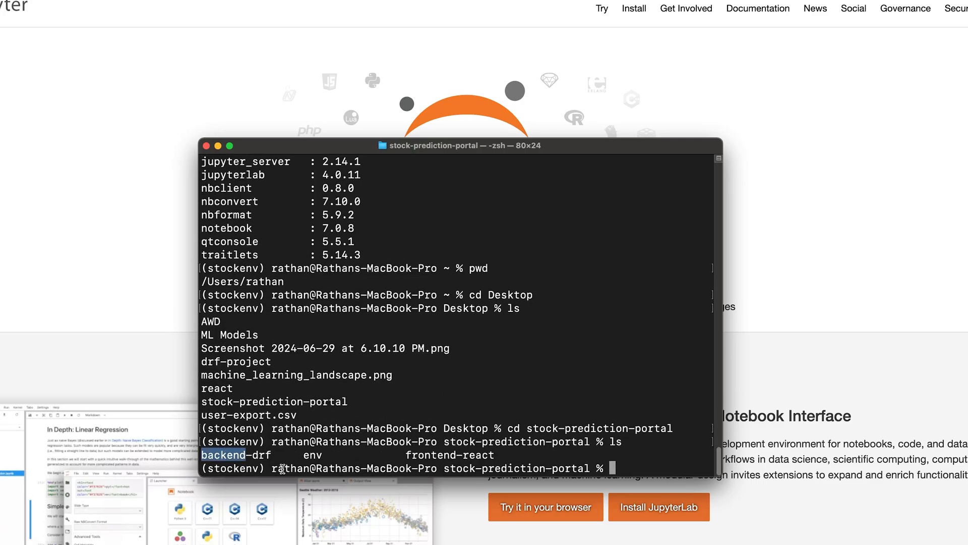
pyautogui.moveTo(432, 457)
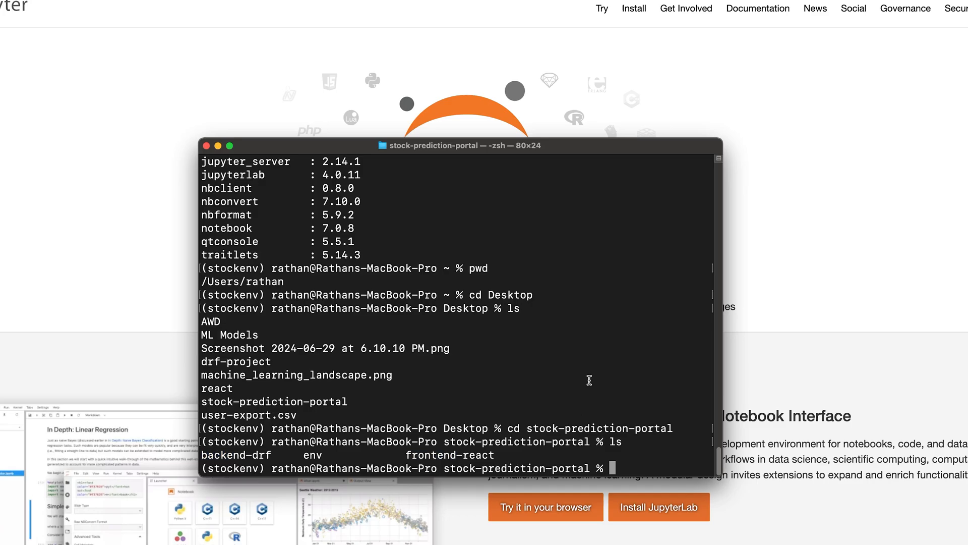
# Step: Make a Resources folder inside stock-prediction-portal with mkdir
pyautogui.write('mkdir')
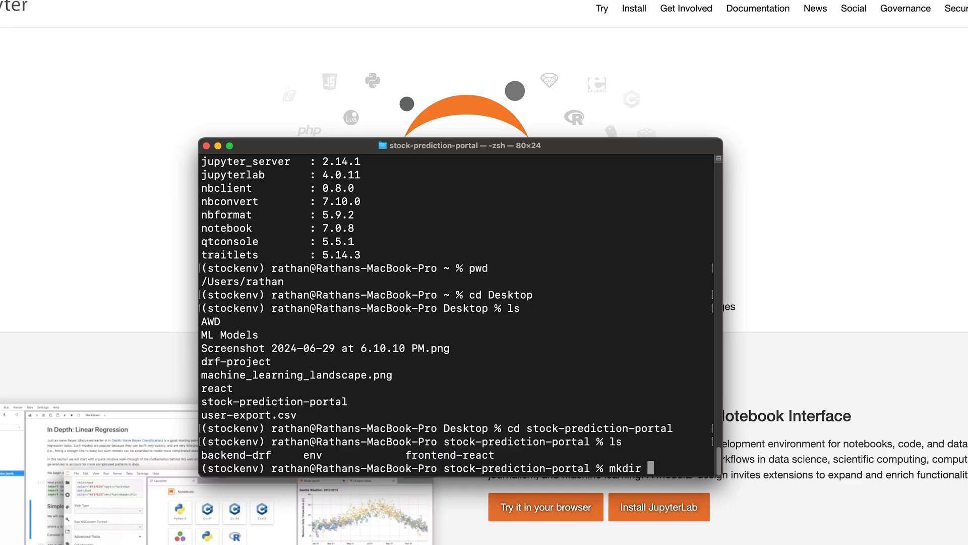
pyautogui.write('Resourc')
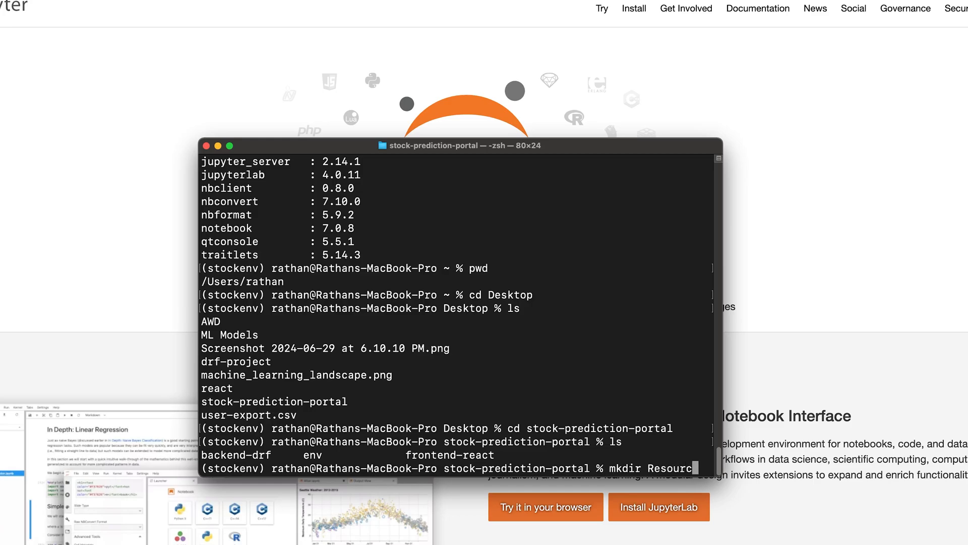
pyautogui.write('es')
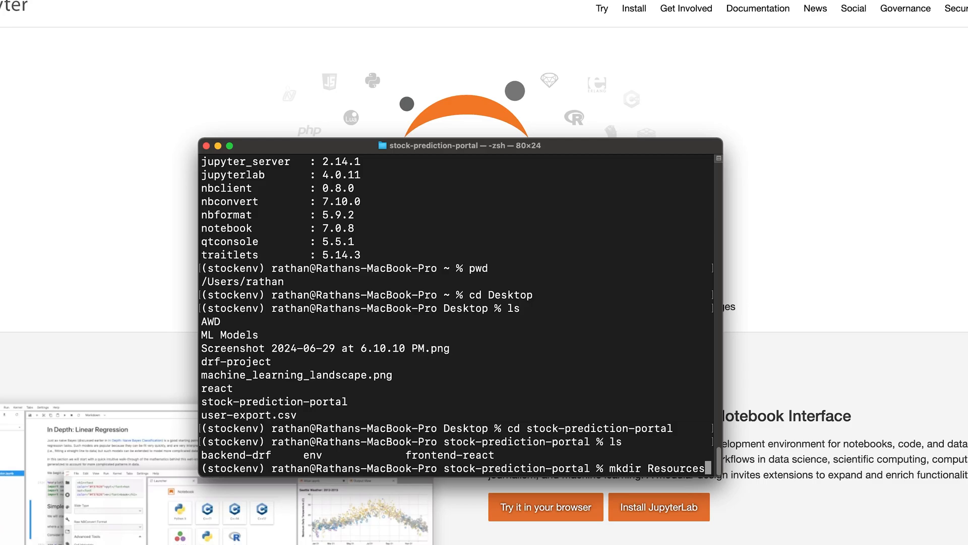
pyautogui.press('Enter')
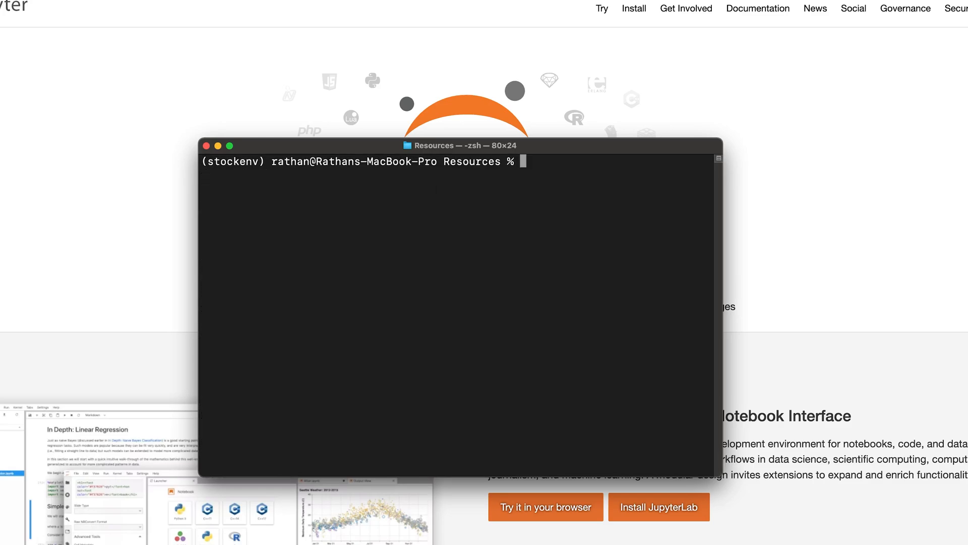
# Step: Confirm the Resources path with pwd and launch jupyter notebook from it
pyautogui.write('pwd')
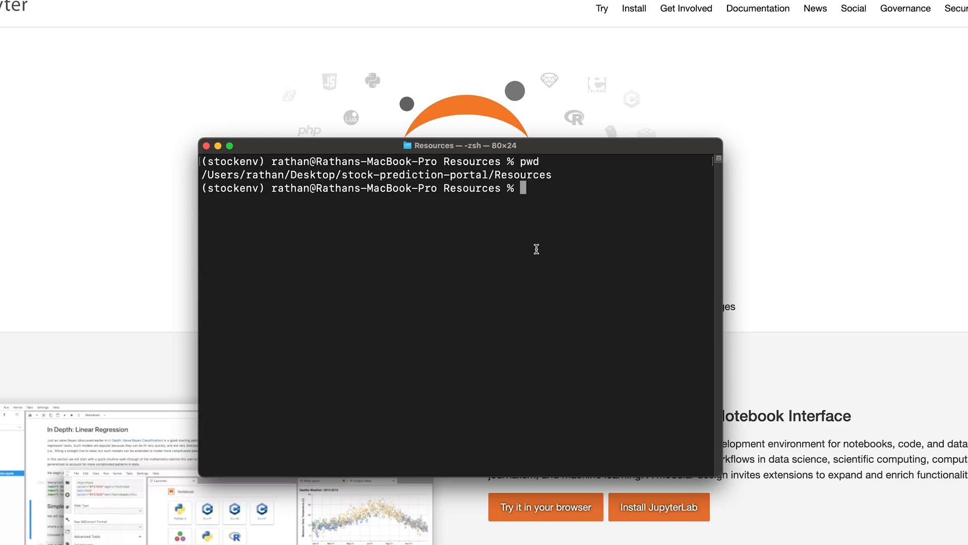
pyautogui.moveTo(543, 238)
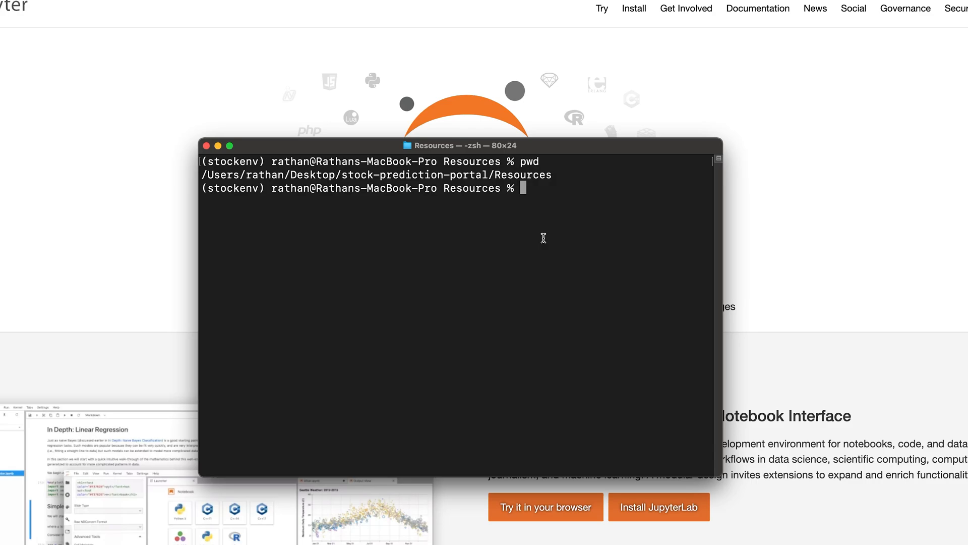
pyautogui.write('jupyer no')
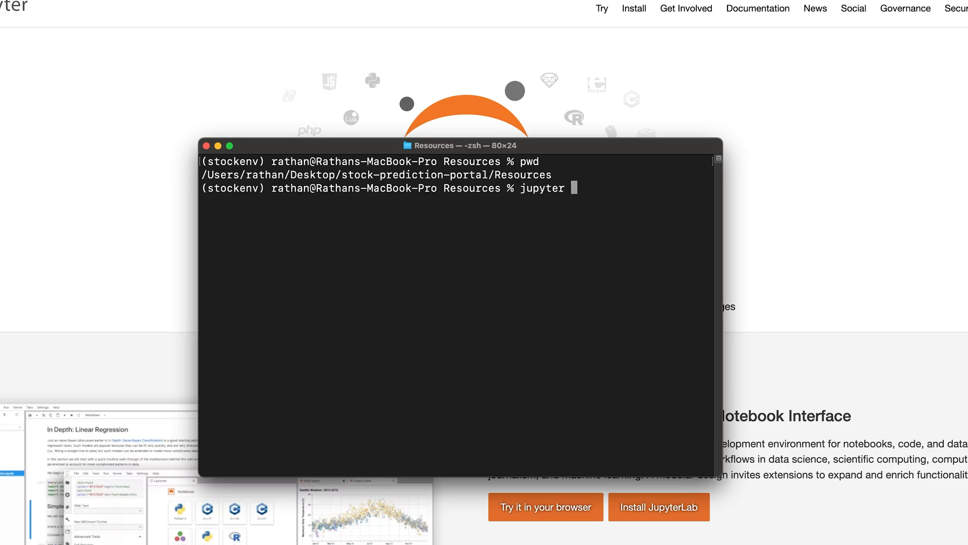
pyautogui.write('notebook')
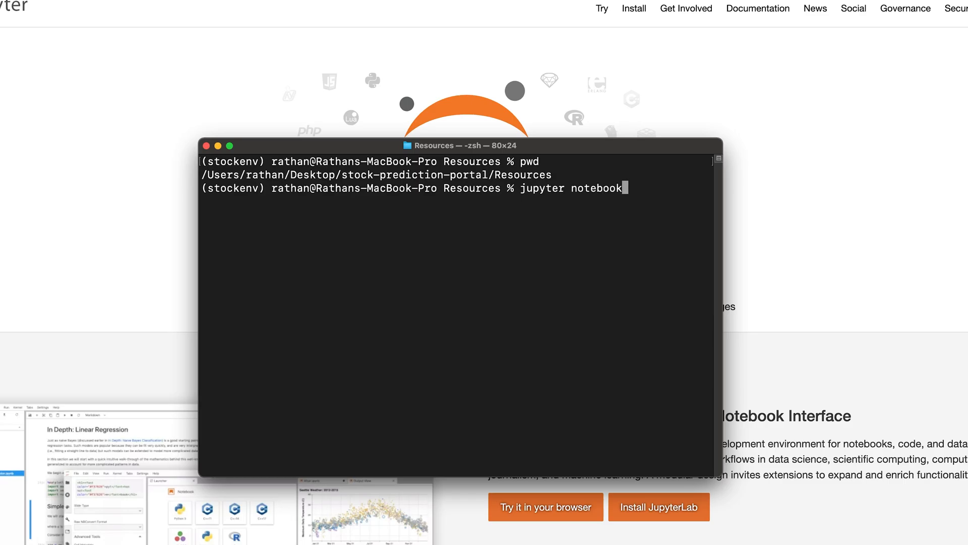
pyautogui.press('enter')
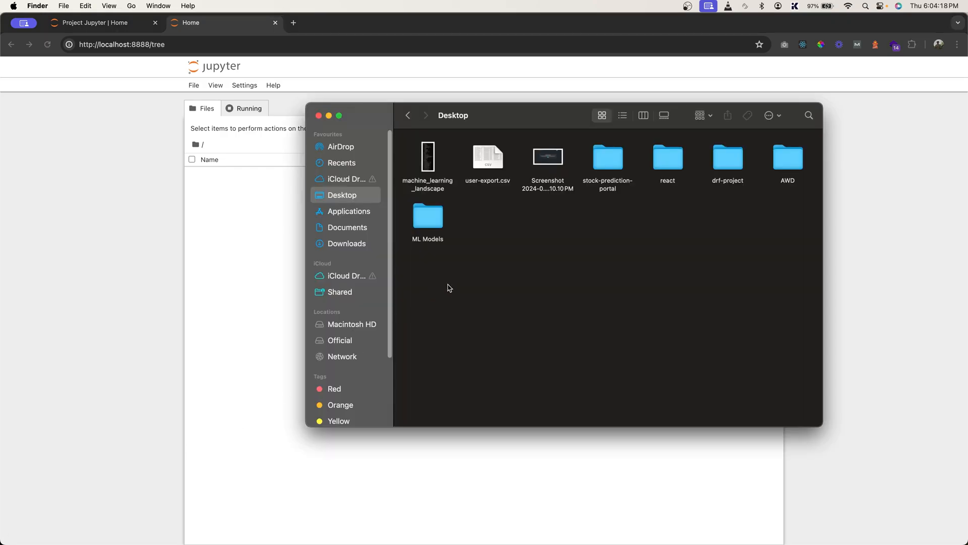
# Step: Browse Finder into stock-prediction-portal/Resources (empty), then return to the Jupyter home page
pyautogui.doubleClick(607, 157)
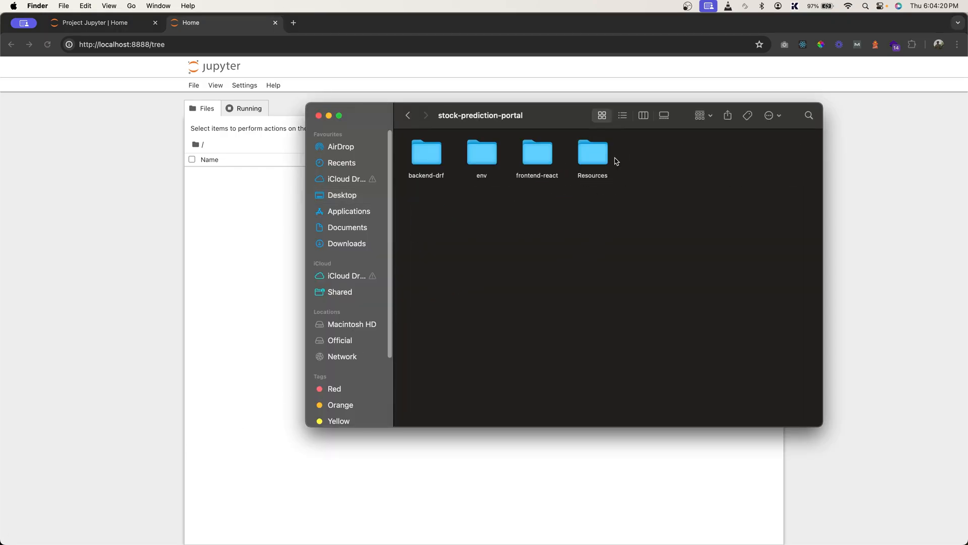
pyautogui.doubleClick(593, 153)
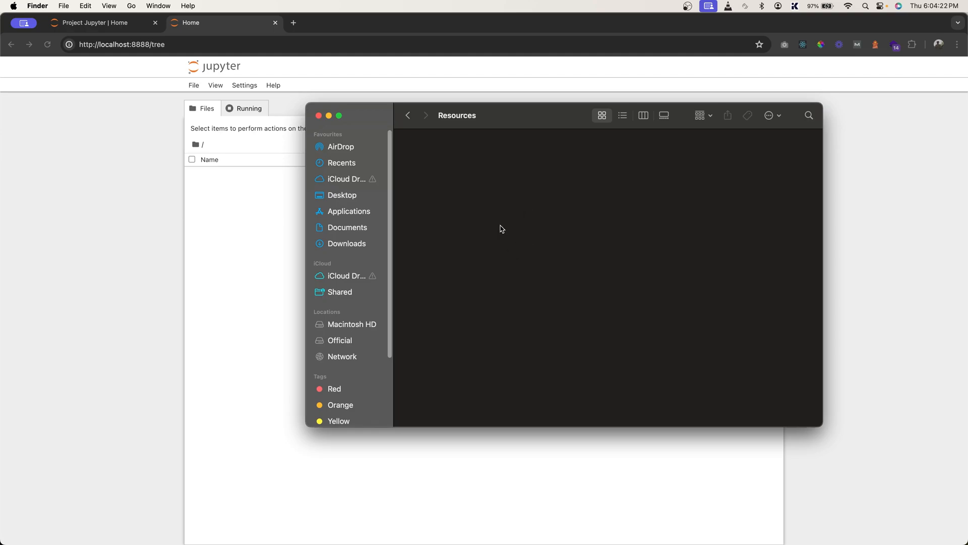
pyautogui.click(319, 115)
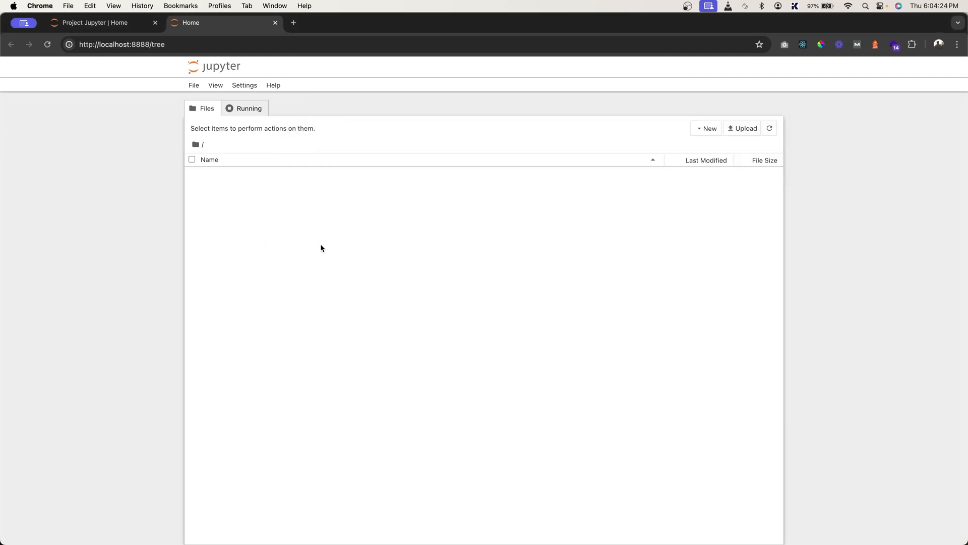
# Step: Create a new Untitled notebook from the New menu
pyautogui.click(706, 128)
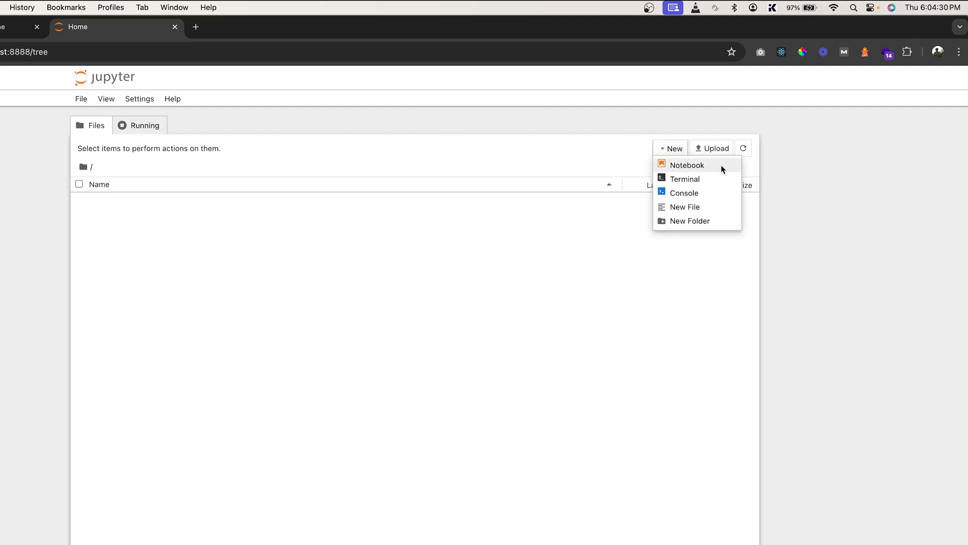
pyautogui.click(687, 166)
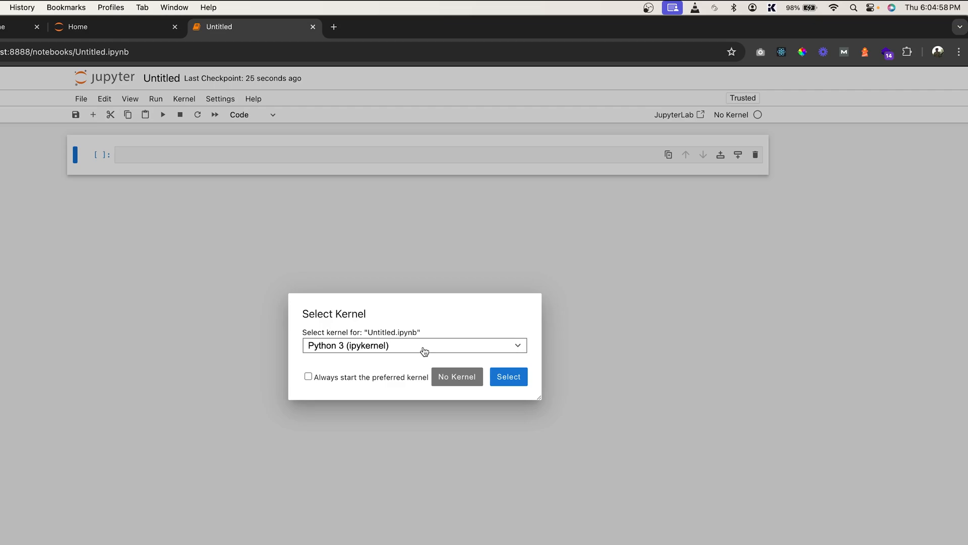
pyautogui.moveTo(273, 362)
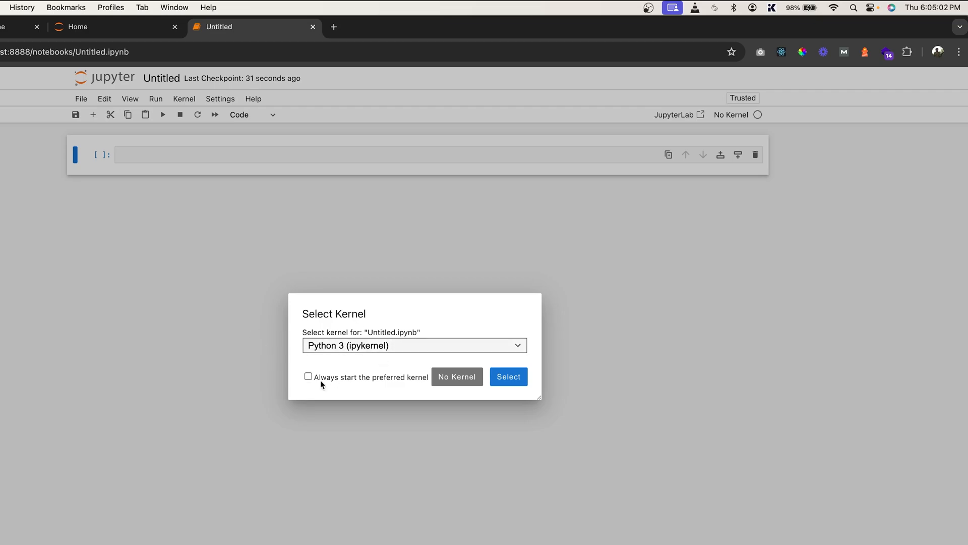
# Step: Select Python 3 (ipykernel) as the kernel, set to always start automatically
pyautogui.click(308, 377)
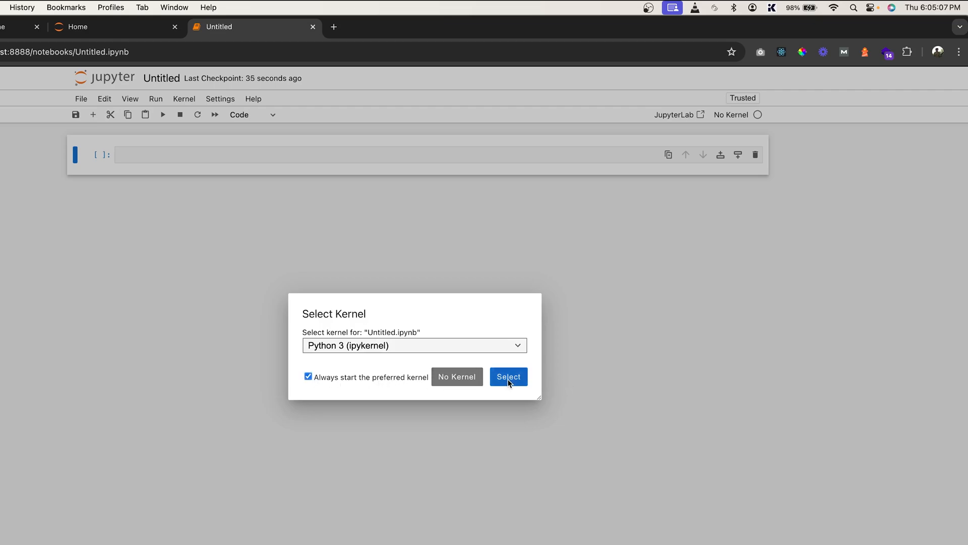
pyautogui.click(509, 377)
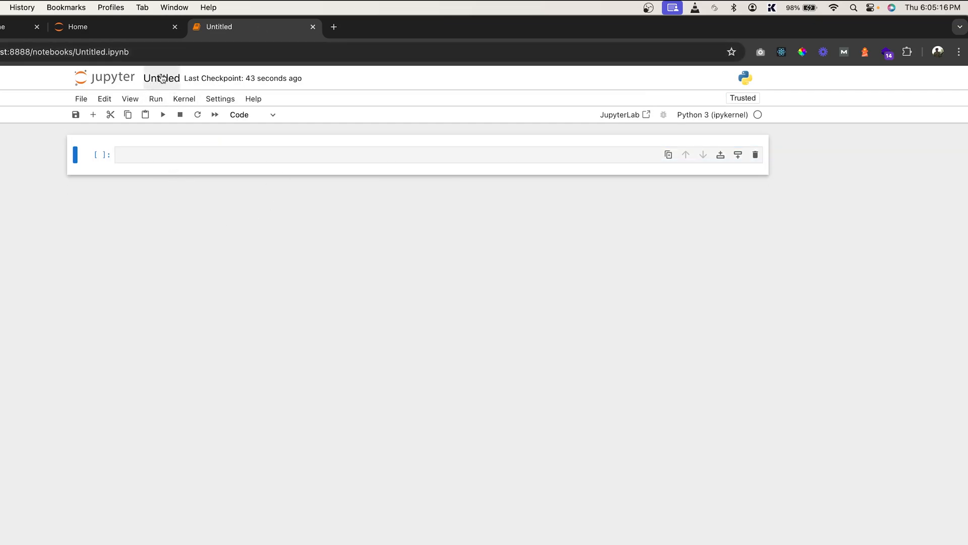
# Step: Rename the Untitled notebook to test.ipynb
pyautogui.click(162, 79)
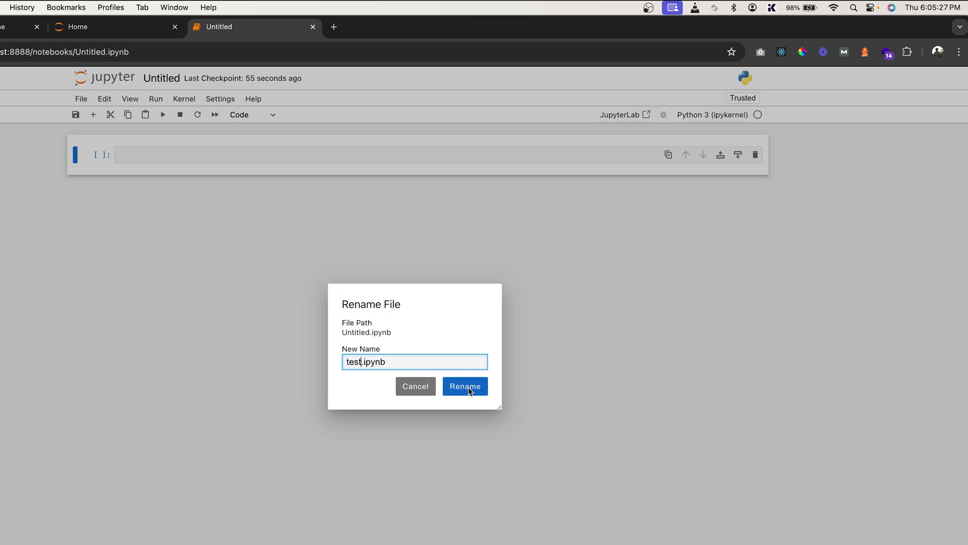
pyautogui.click(465, 385)
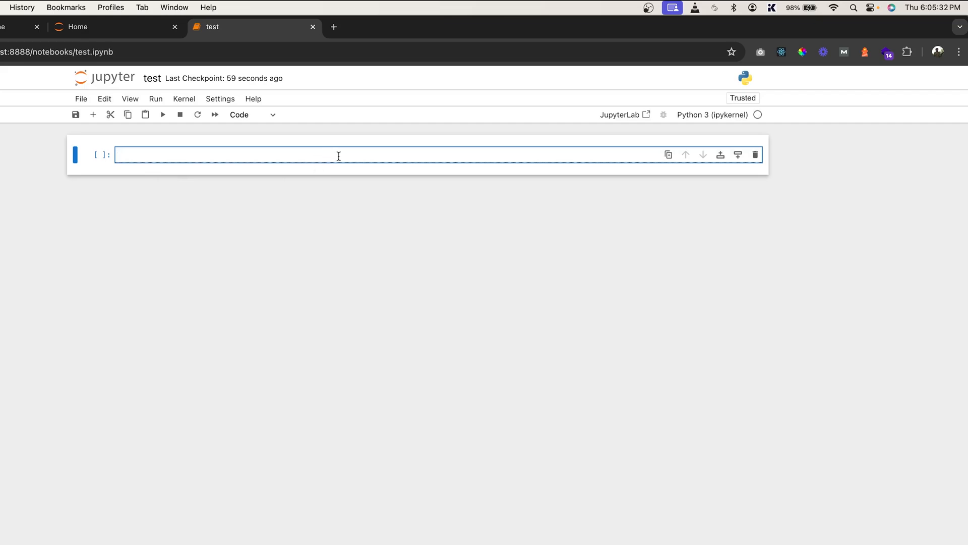
# Step: Run print("Hello World") in the first cell, producing the output Hello World
pyautogui.write('print')
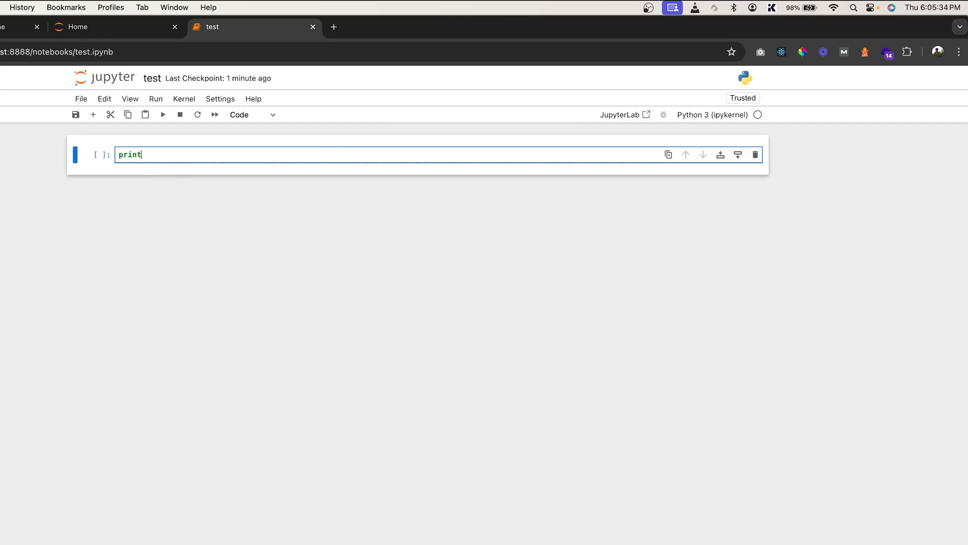
pyautogui.write("('')")
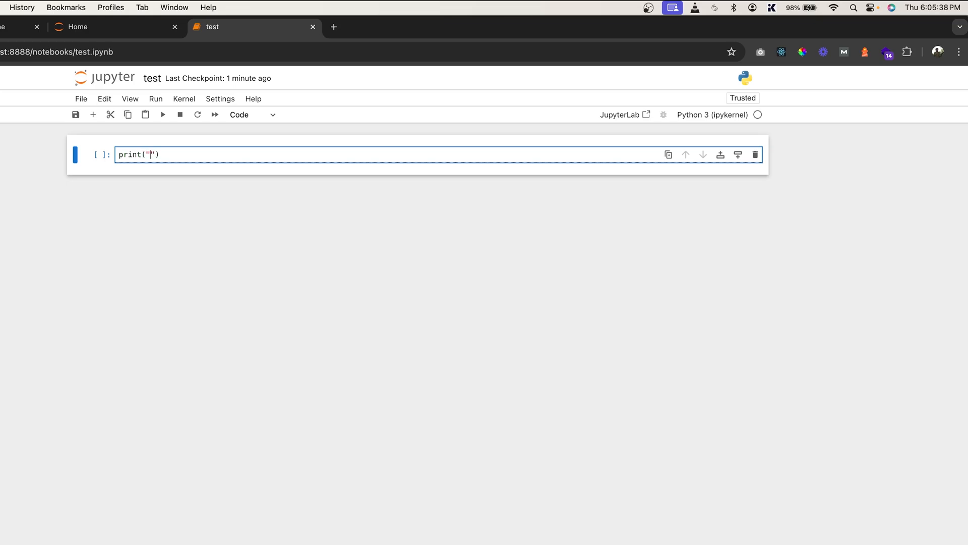
pyautogui.write('Hello Wo')
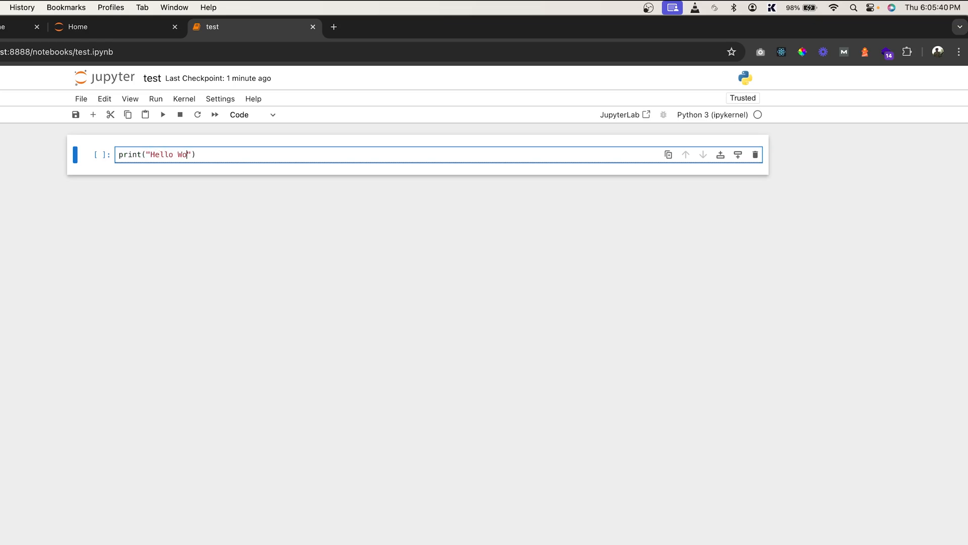
pyautogui.write('rld')
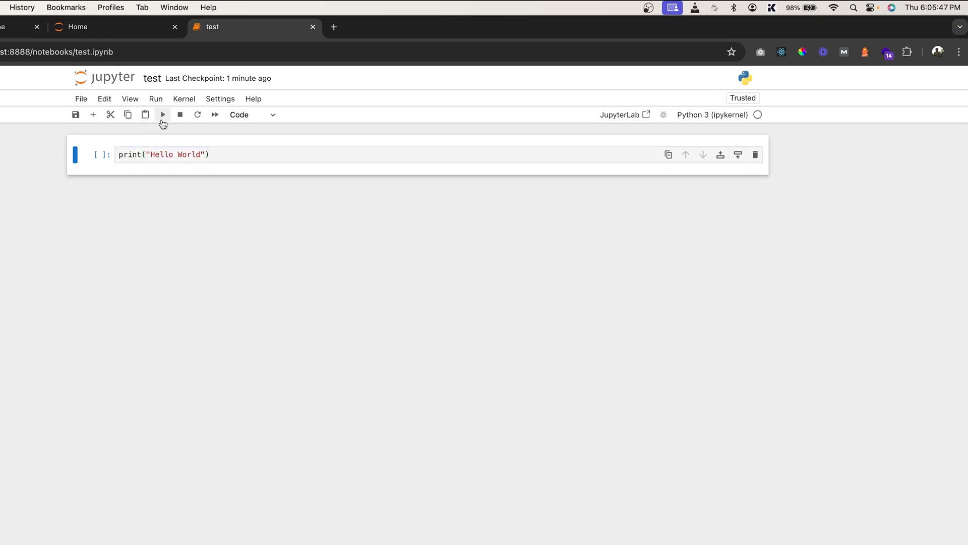
pyautogui.click(231, 155)
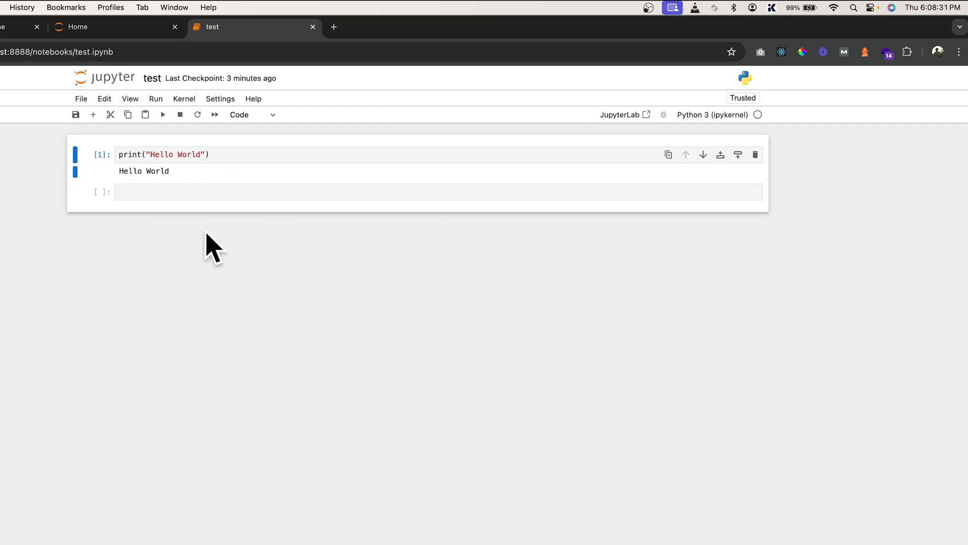
pyautogui.doubleClick(143, 170)
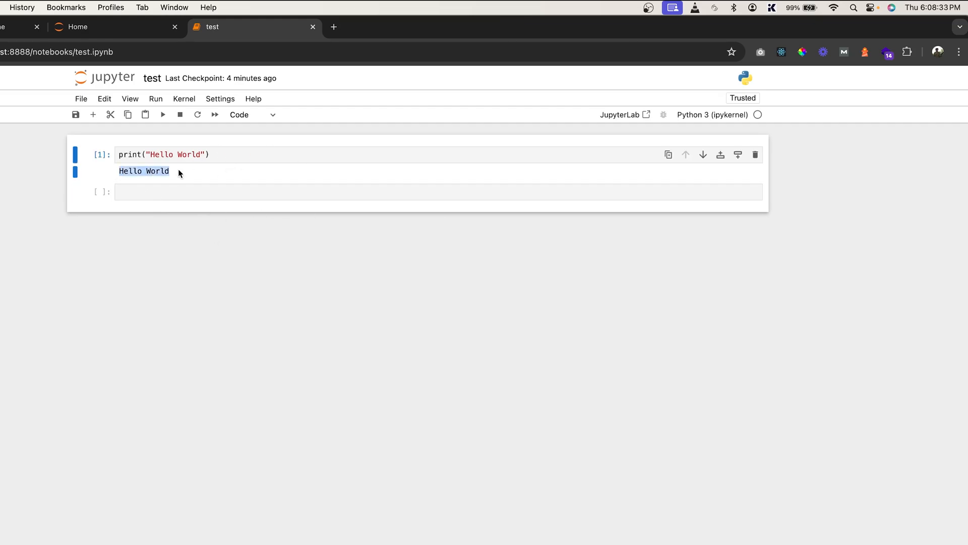
pyautogui.click(449, 291)
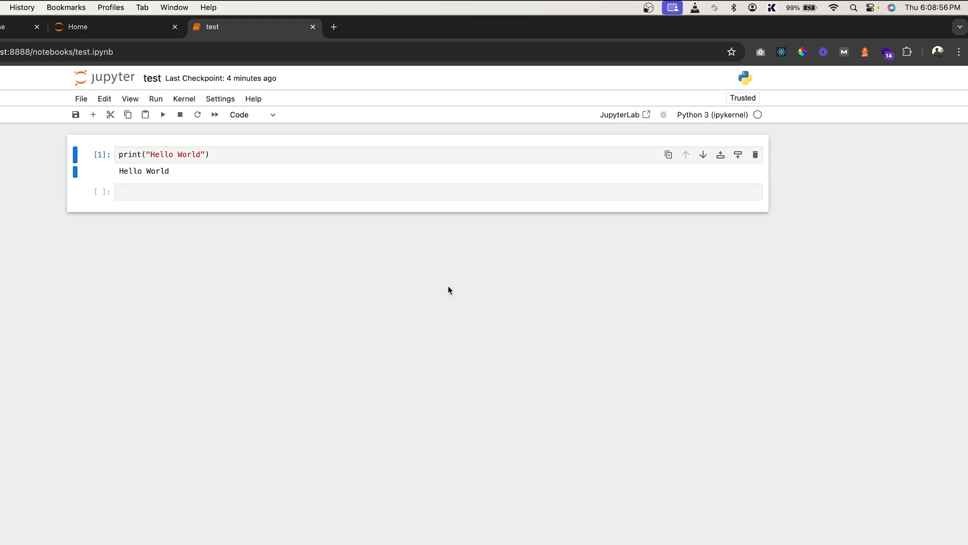
pyautogui.moveTo(280, 32)
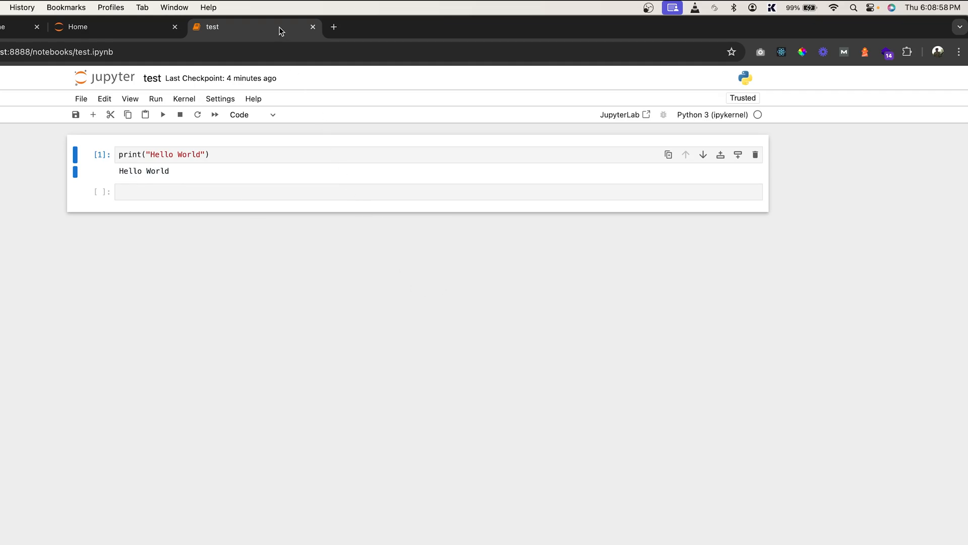
pyautogui.moveTo(297, 430)
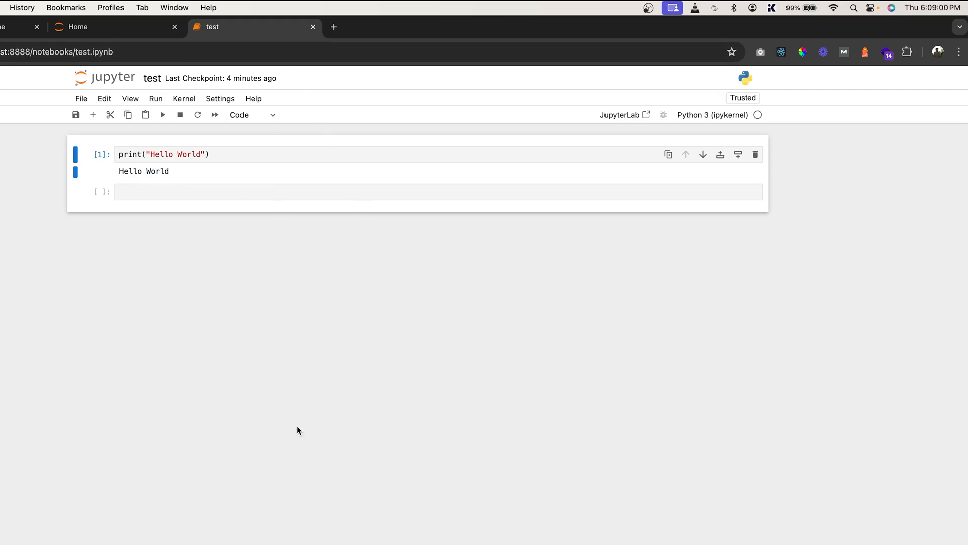
pyautogui.moveTo(255, 375)
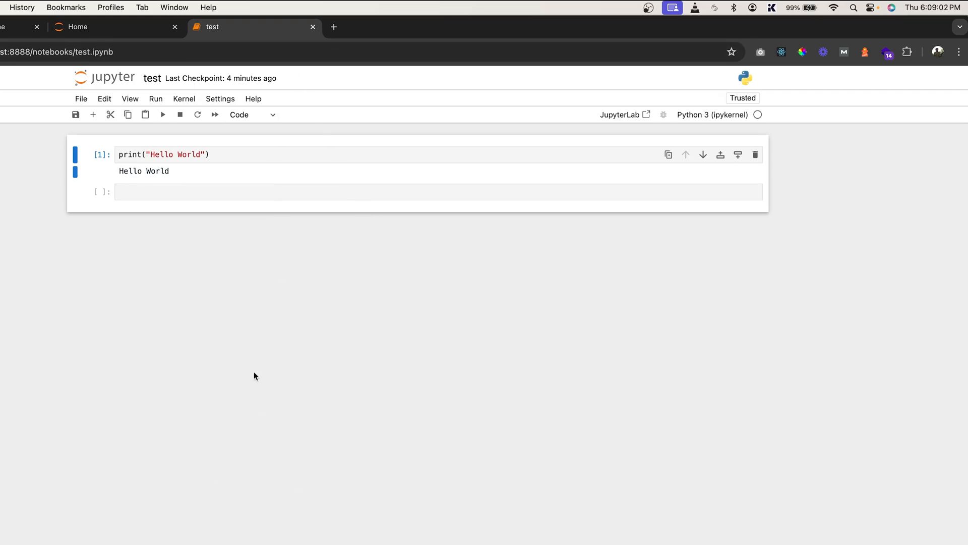